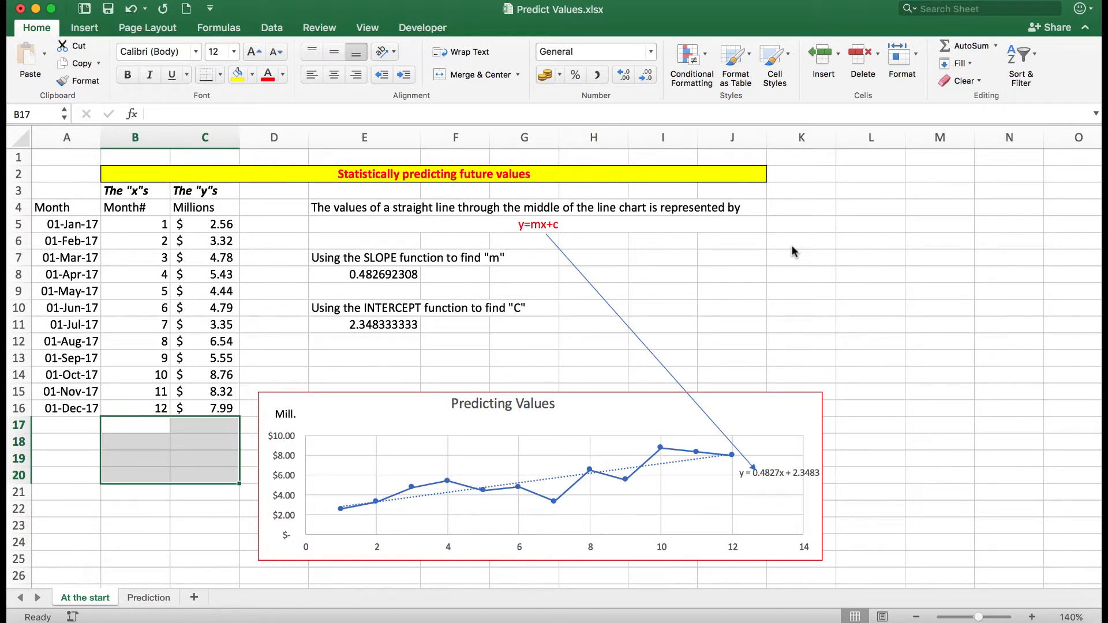
mouse_move(163, 218)
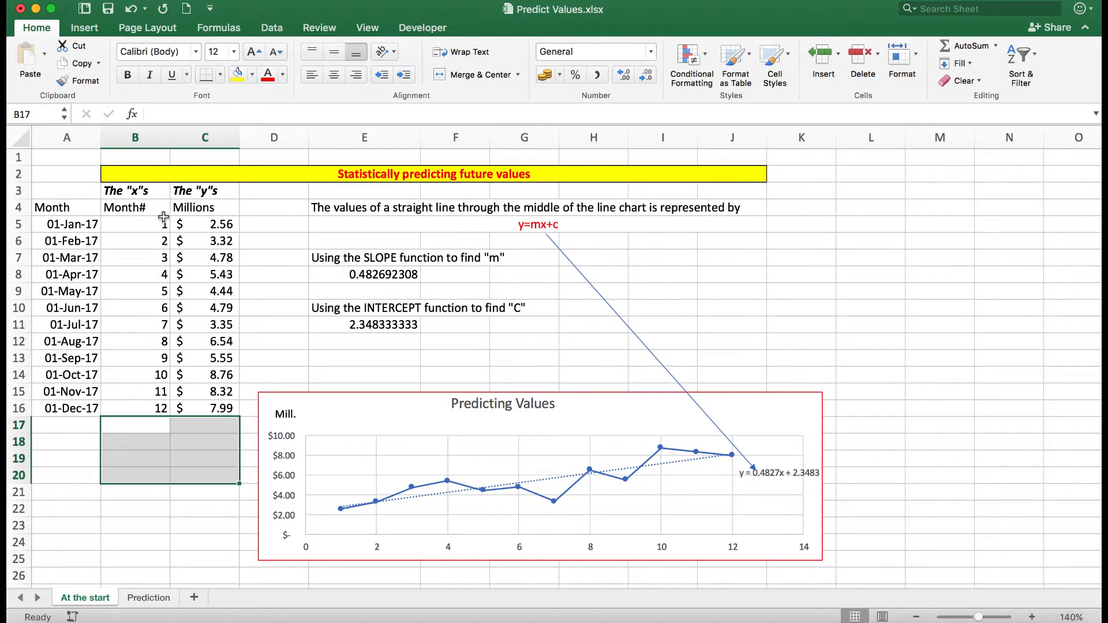
mouse_move(152, 222)
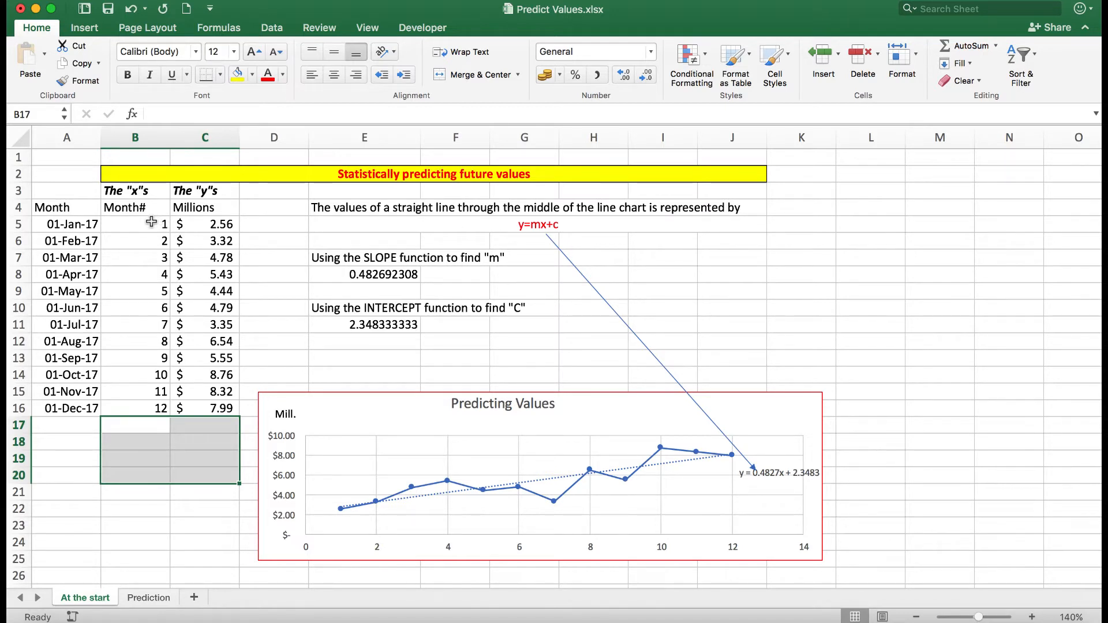
mouse_move(92, 224)
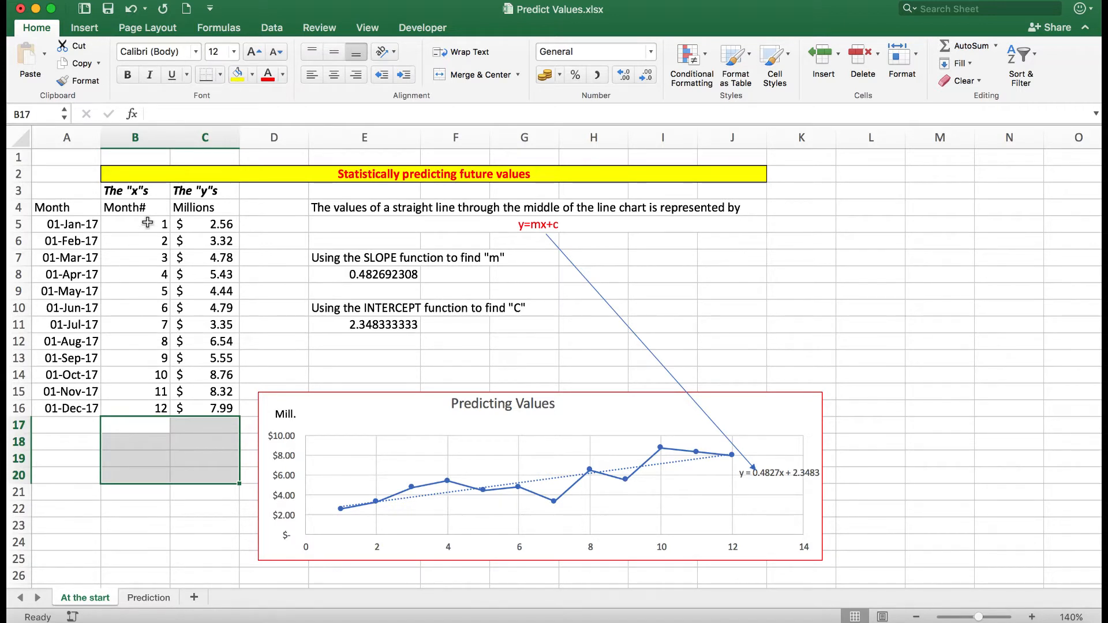
mouse_move(144, 410)
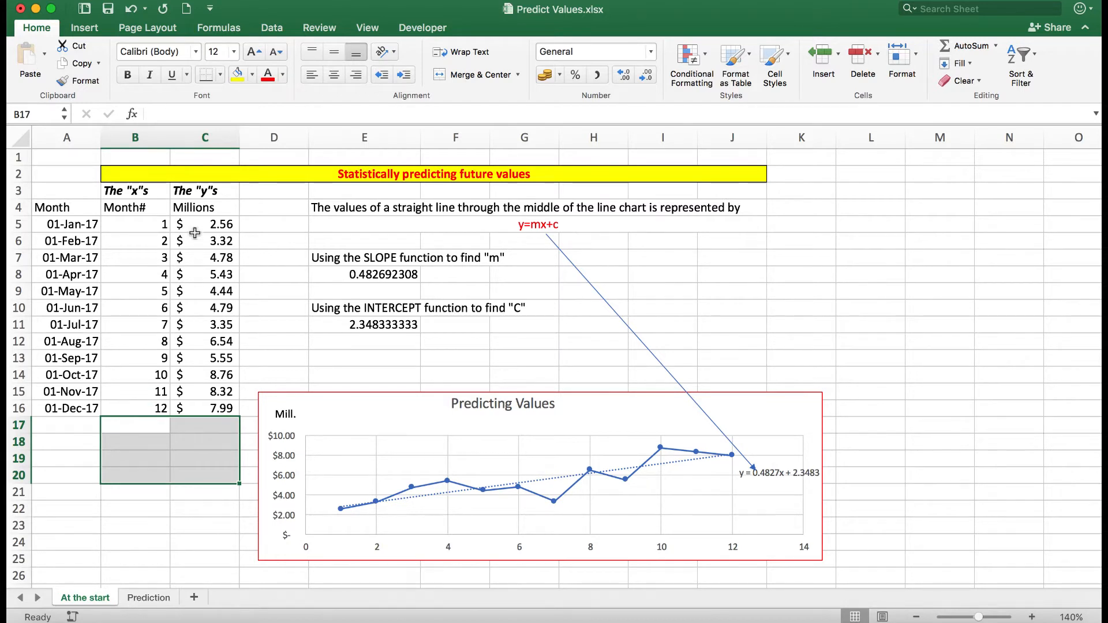
mouse_move(209, 208)
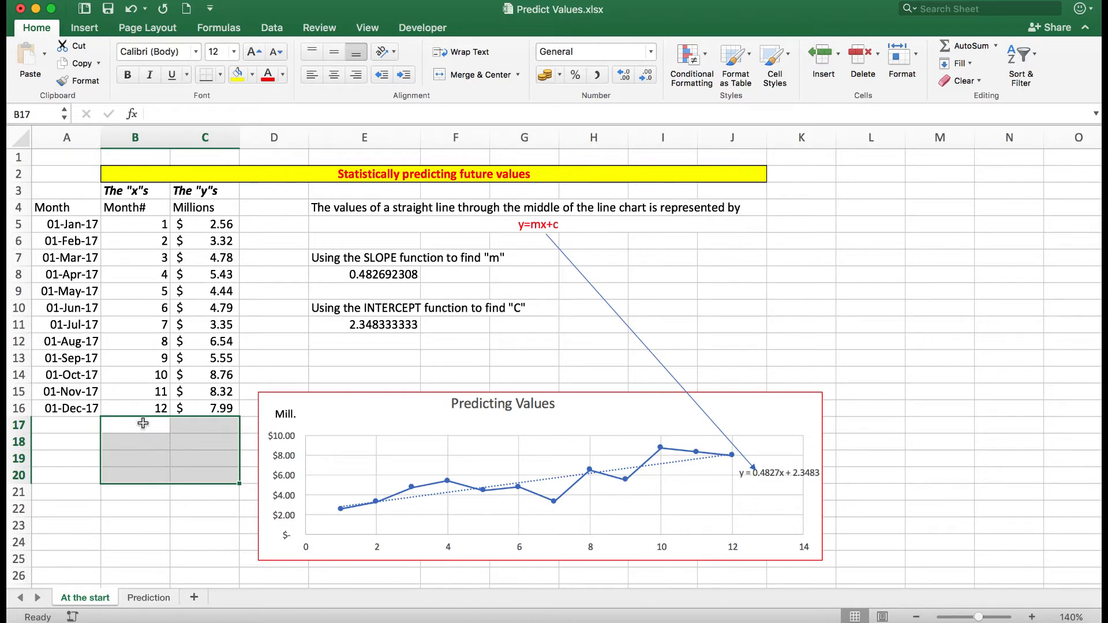
mouse_move(143, 475)
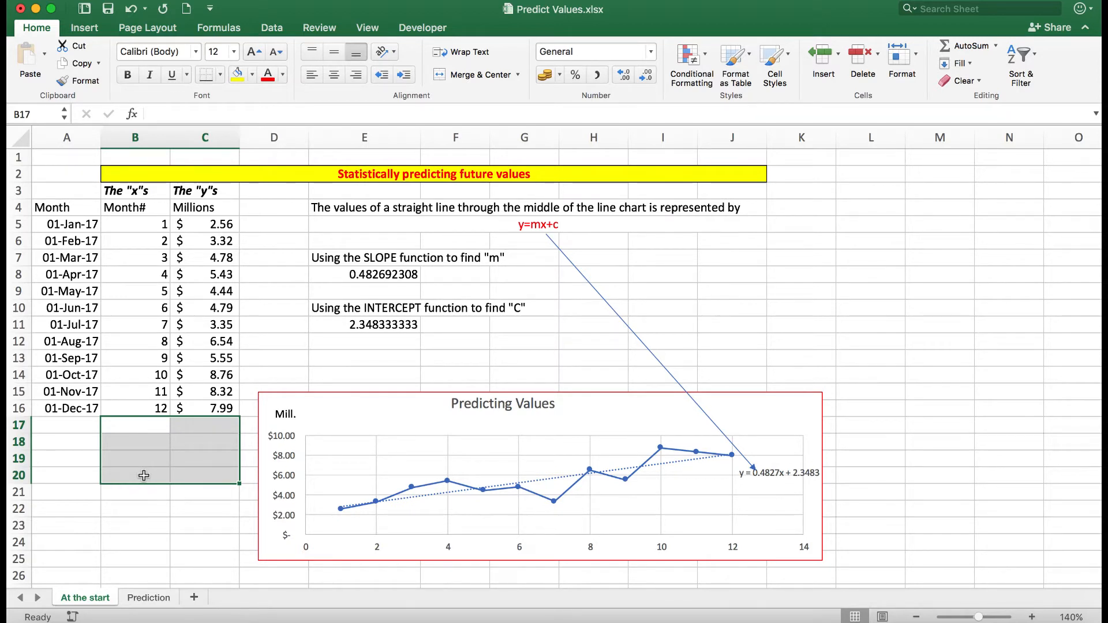
mouse_move(403, 432)
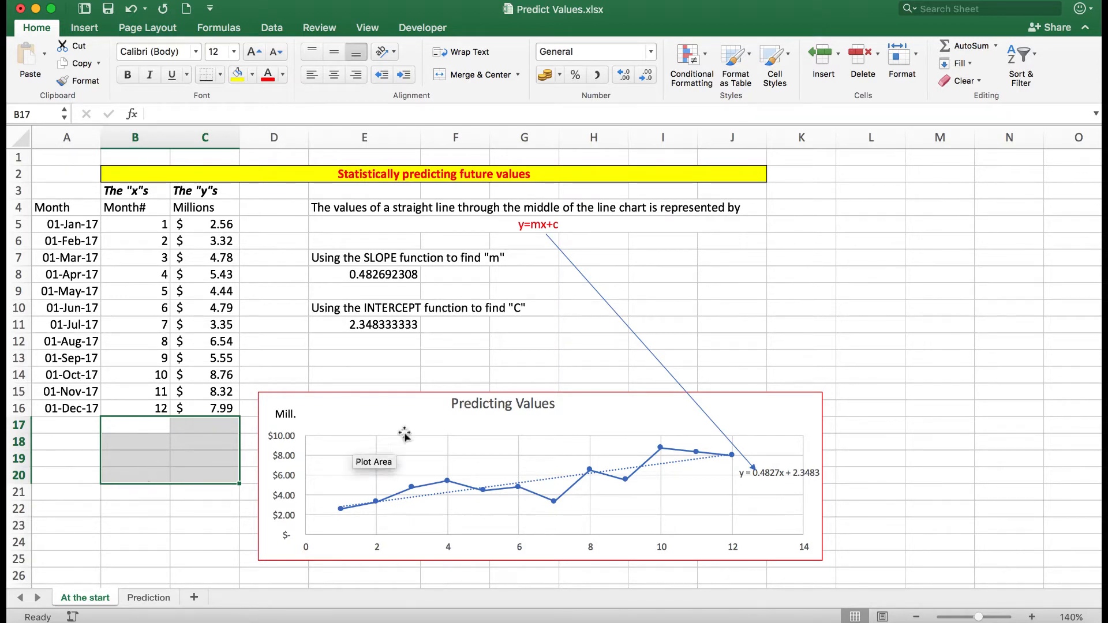
mouse_move(801, 160)
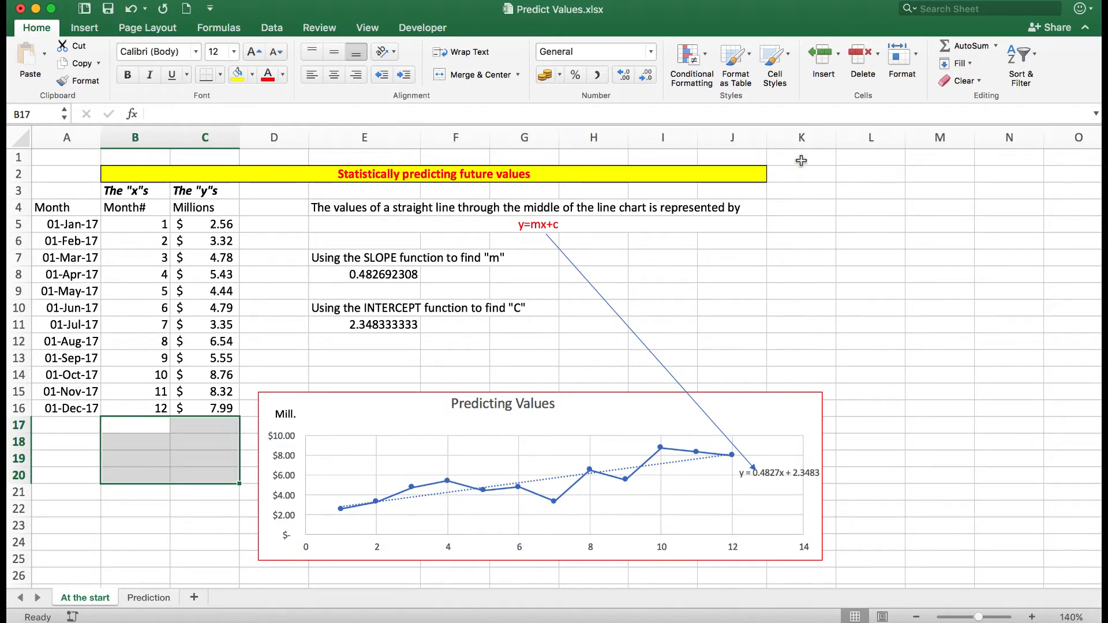
Enter month 13 in B17 and begin a formula in C17
left_click(801, 157)
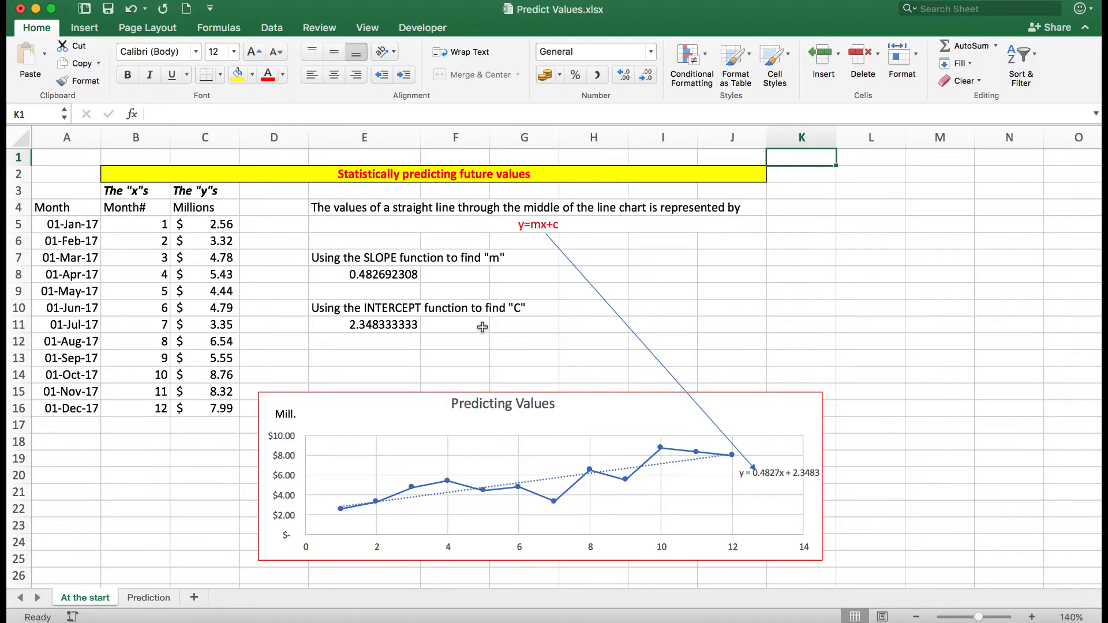
mouse_move(343, 511)
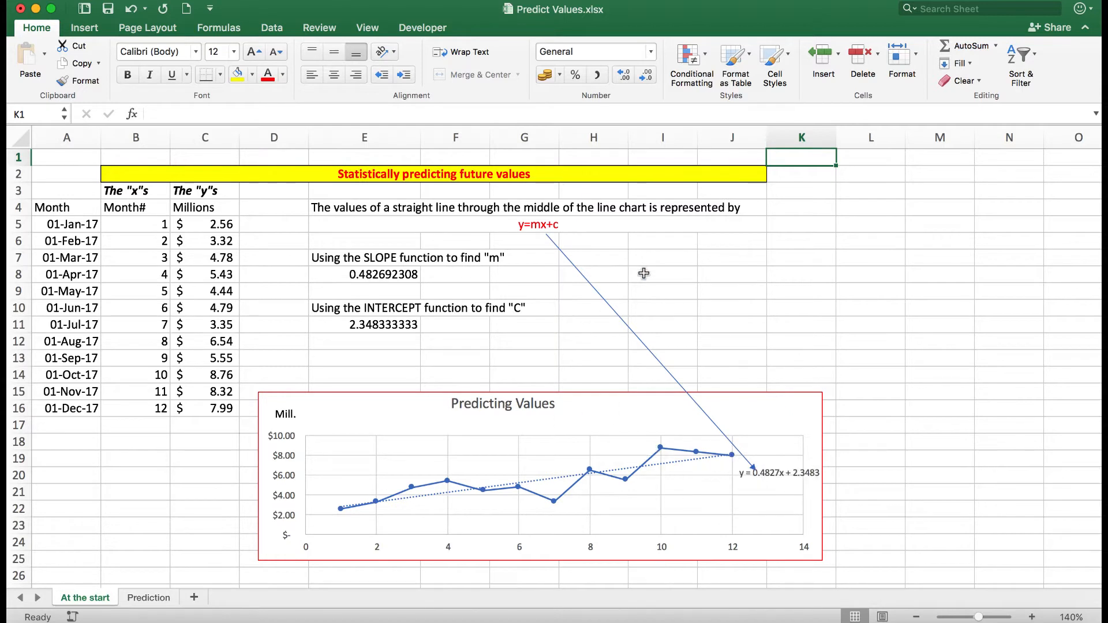
mouse_move(532, 219)
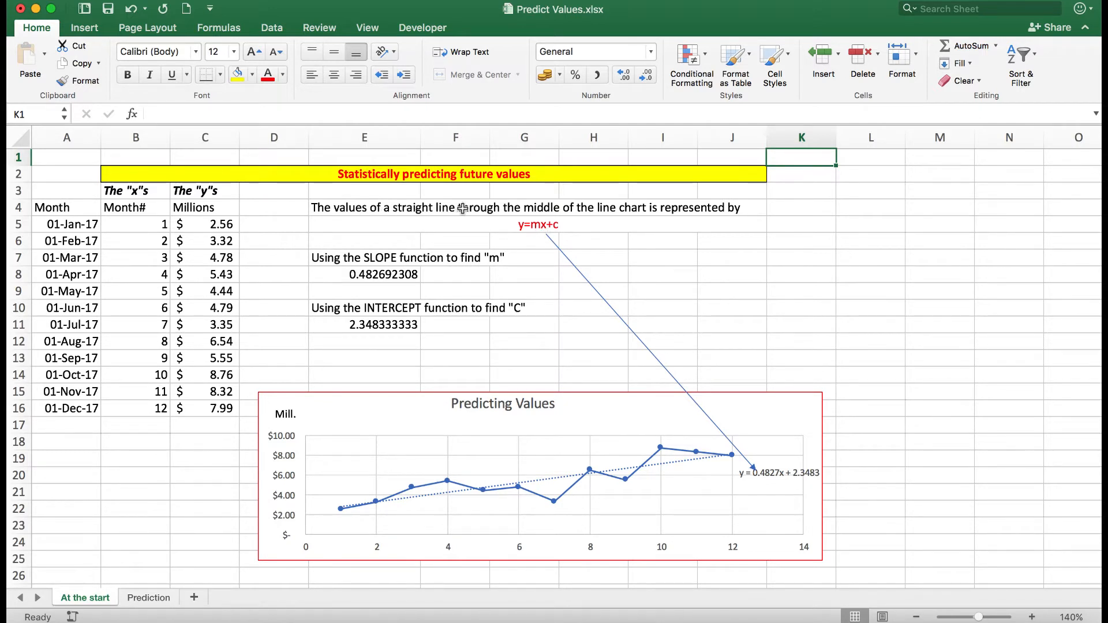
mouse_move(647, 223)
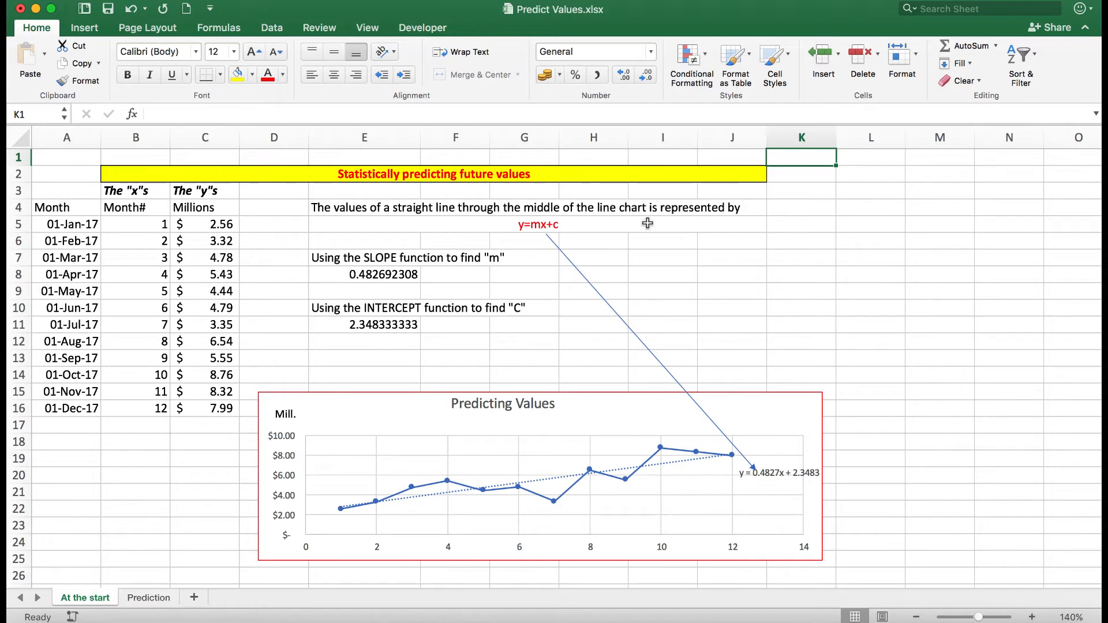
mouse_move(516, 228)
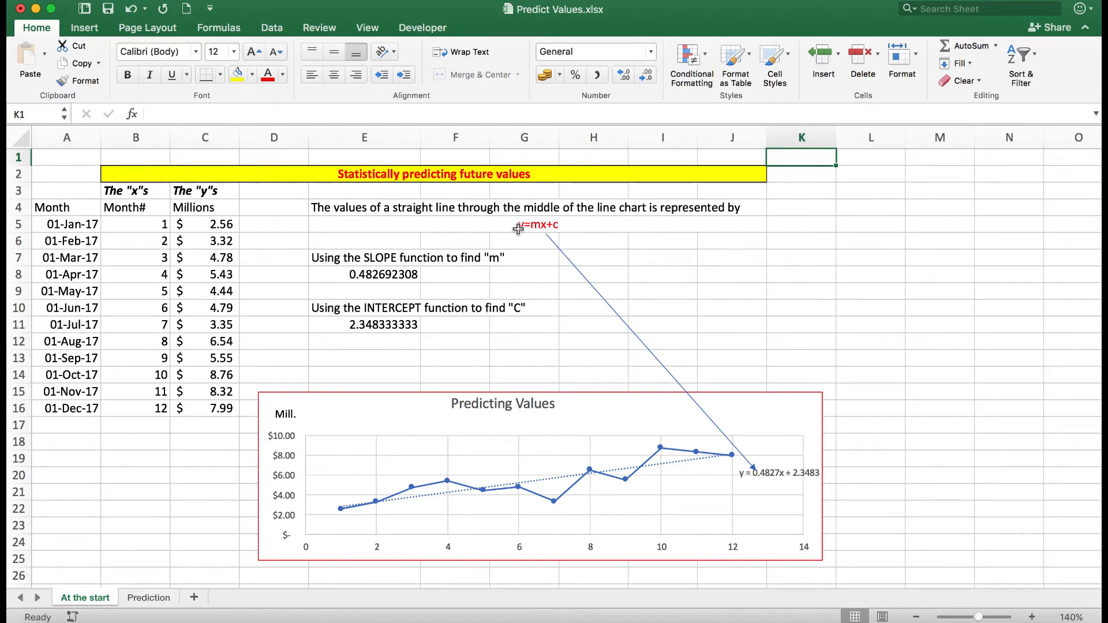
mouse_move(535, 253)
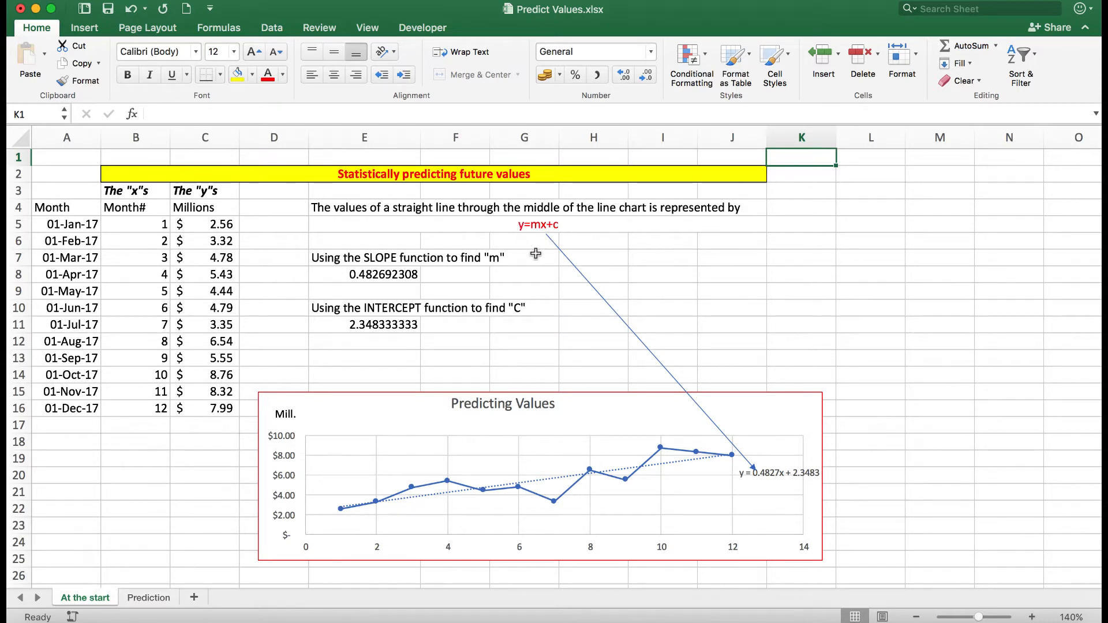
mouse_move(548, 230)
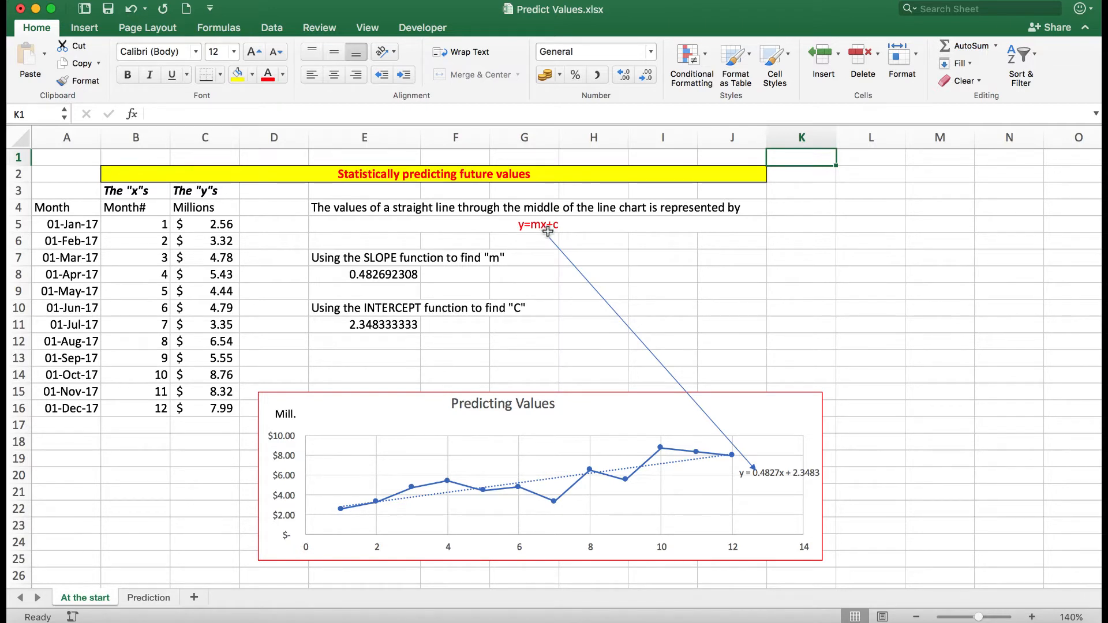
mouse_move(150, 225)
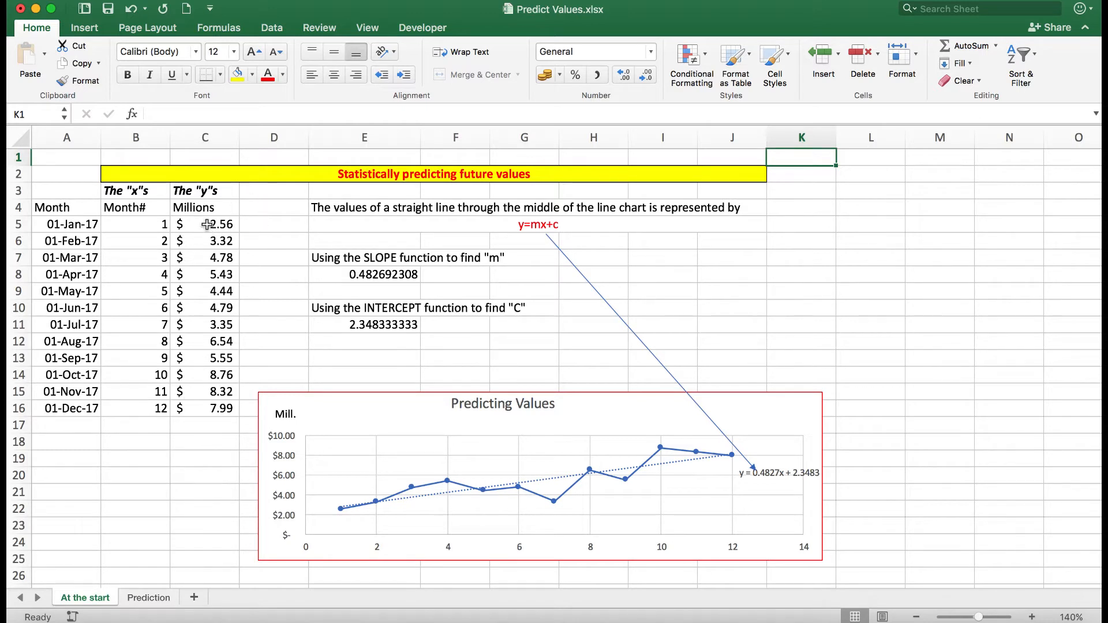
mouse_move(211, 409)
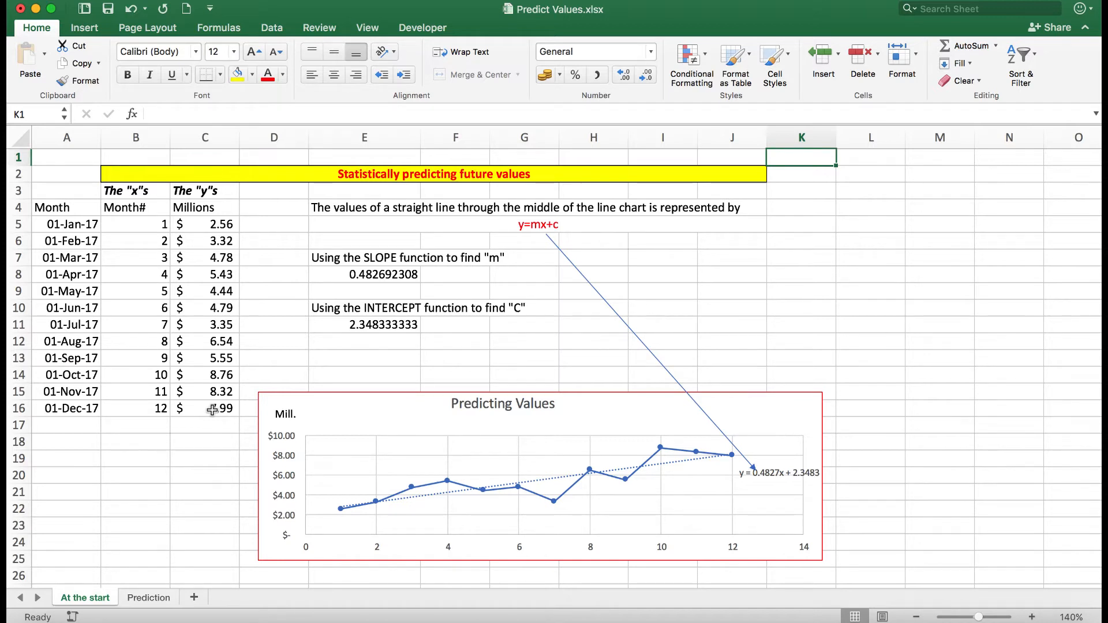
mouse_move(510, 237)
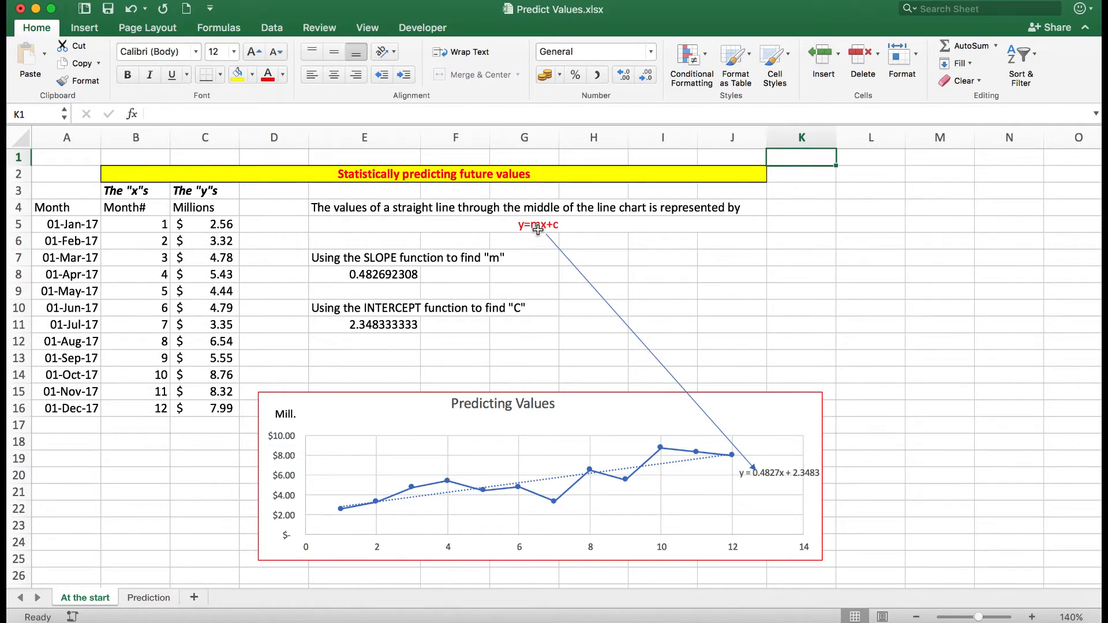
mouse_move(563, 228)
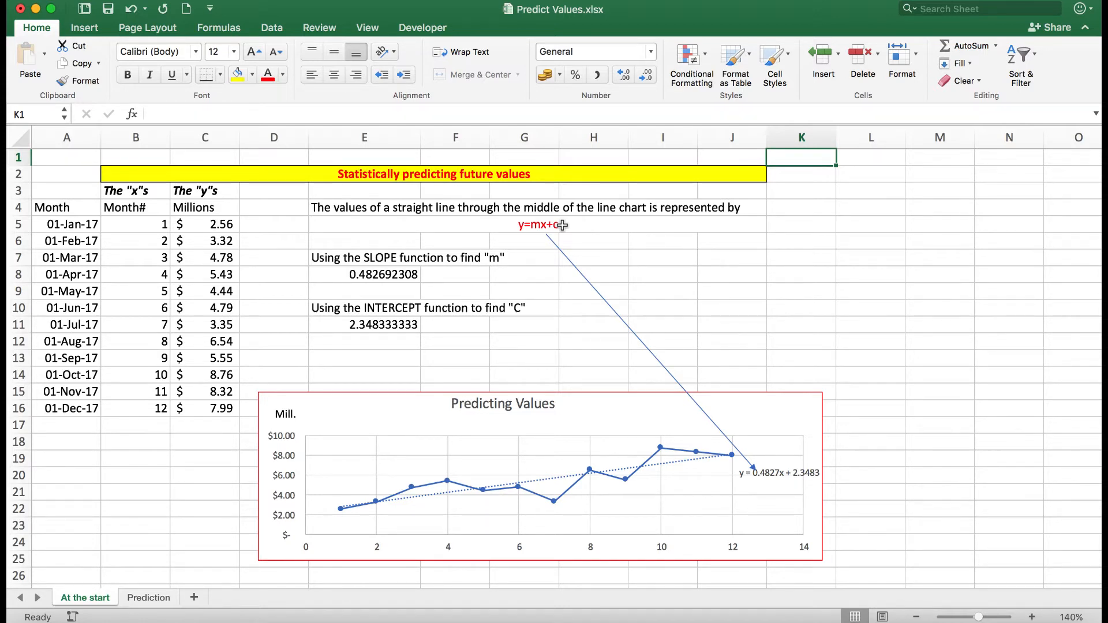
mouse_move(533, 280)
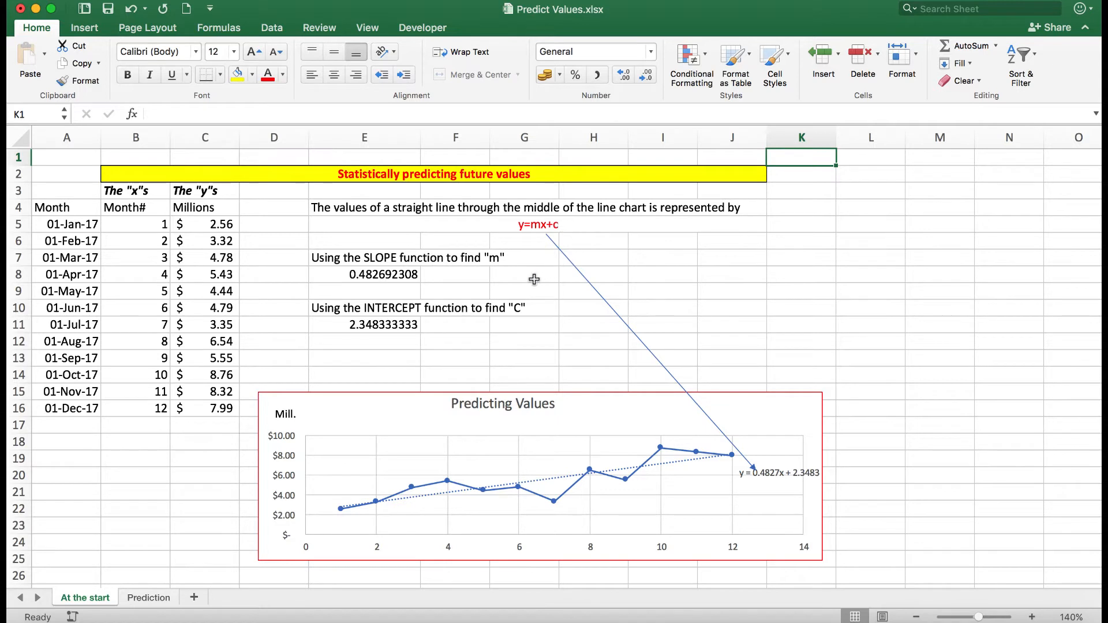
mouse_move(374, 281)
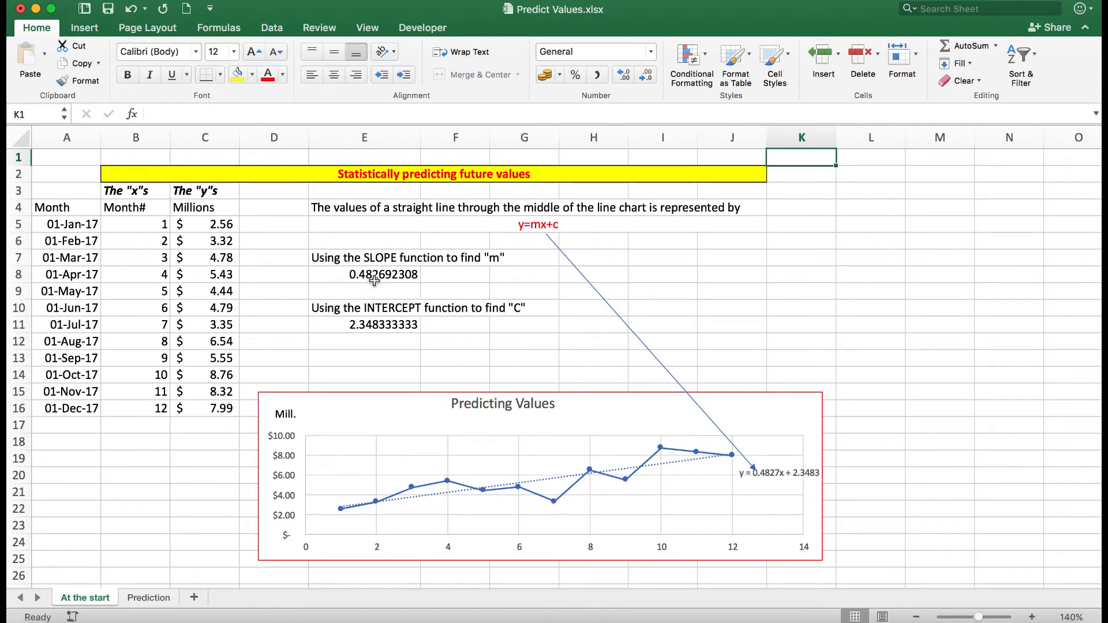
mouse_move(422, 294)
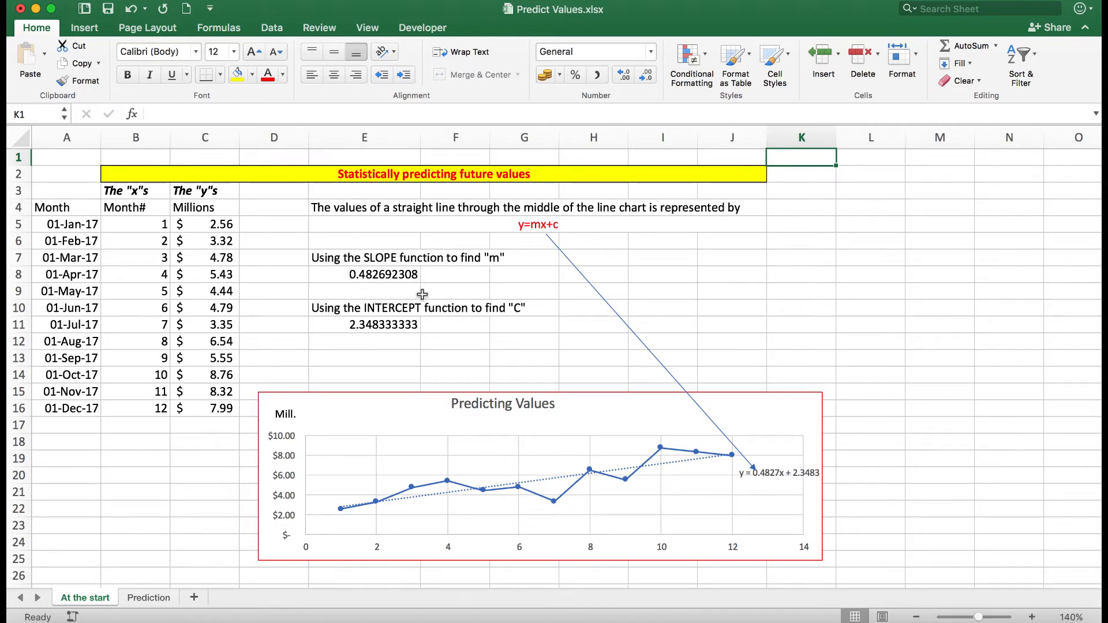
mouse_move(398, 311)
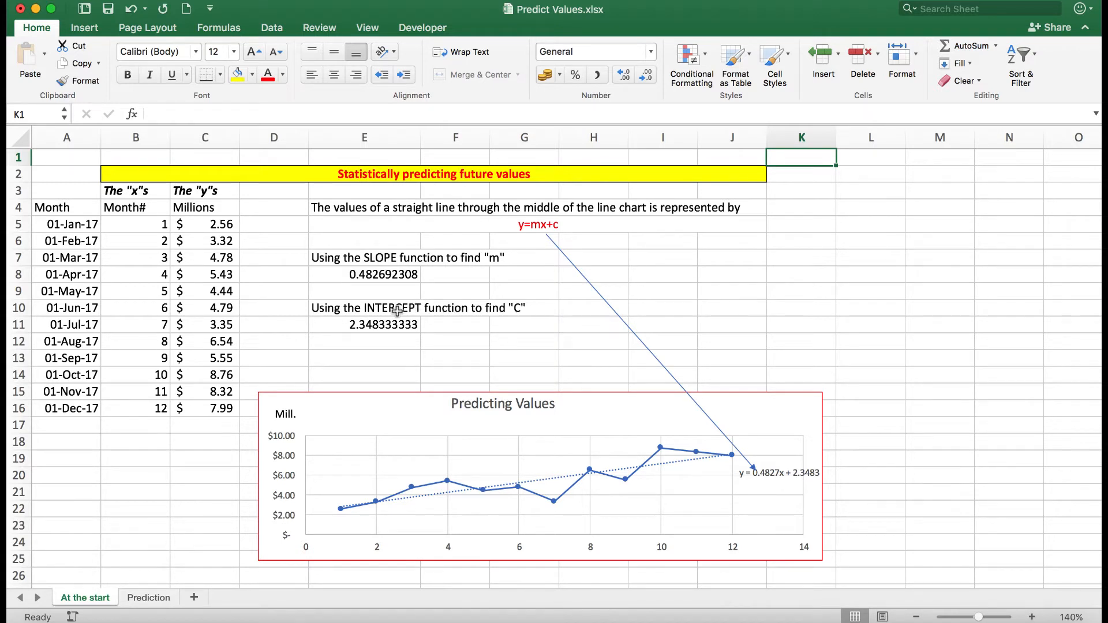
mouse_move(391, 274)
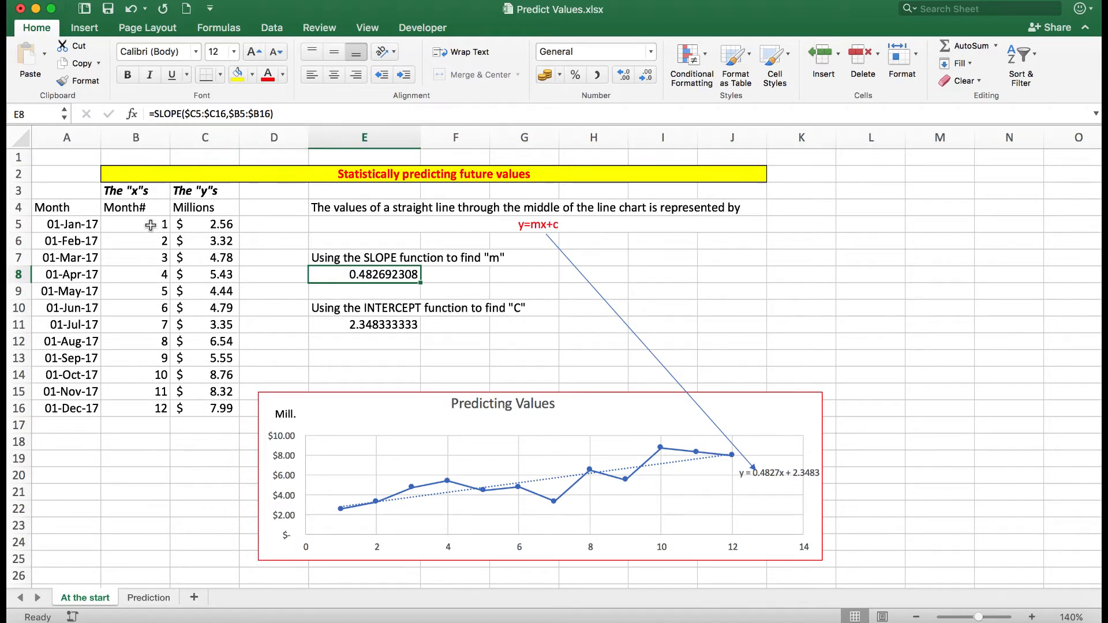
mouse_move(144, 415)
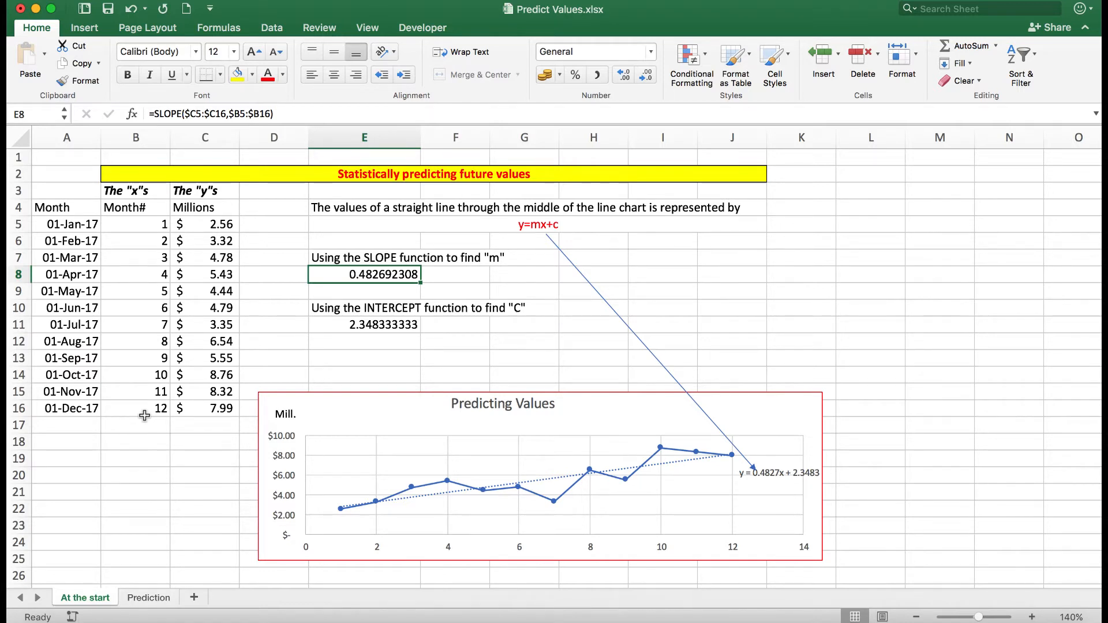
left_click(135, 424)
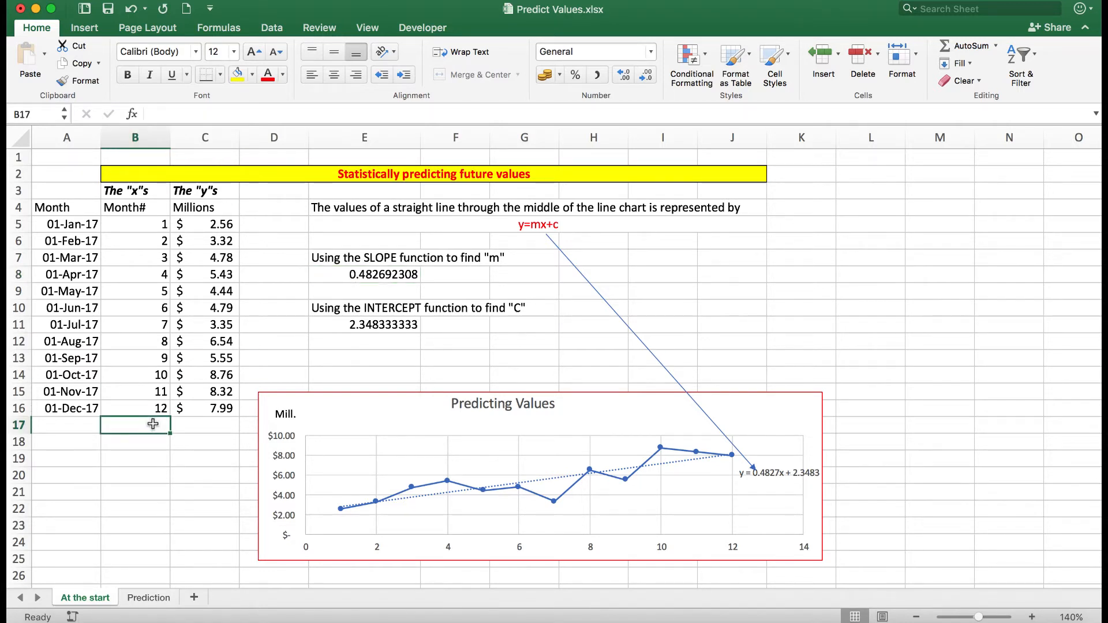
type("1")
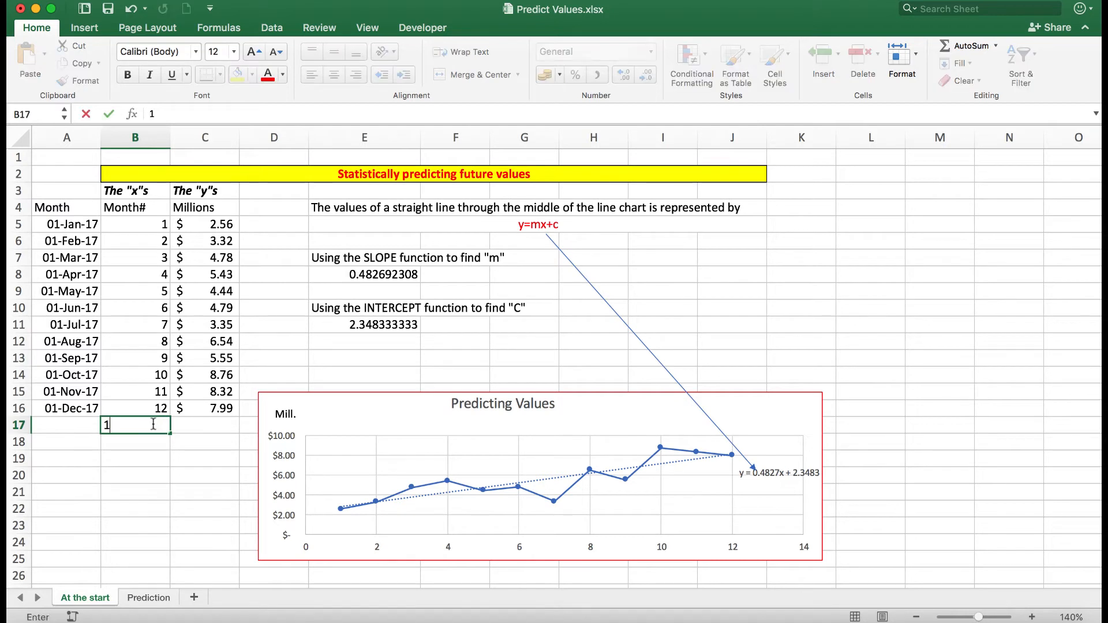
type("3")
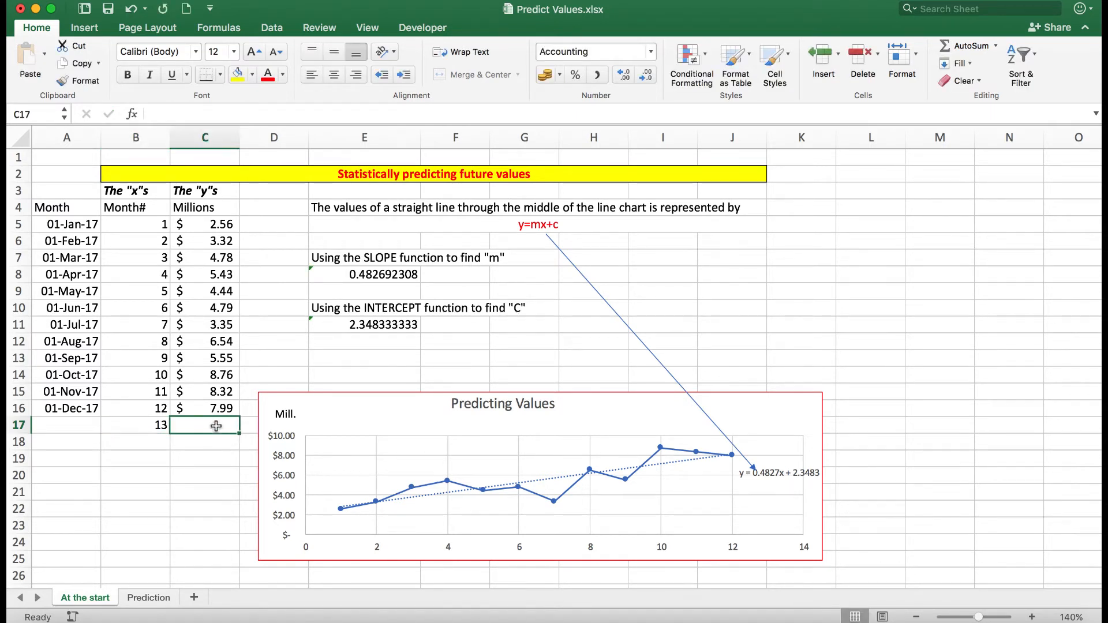
type("=")
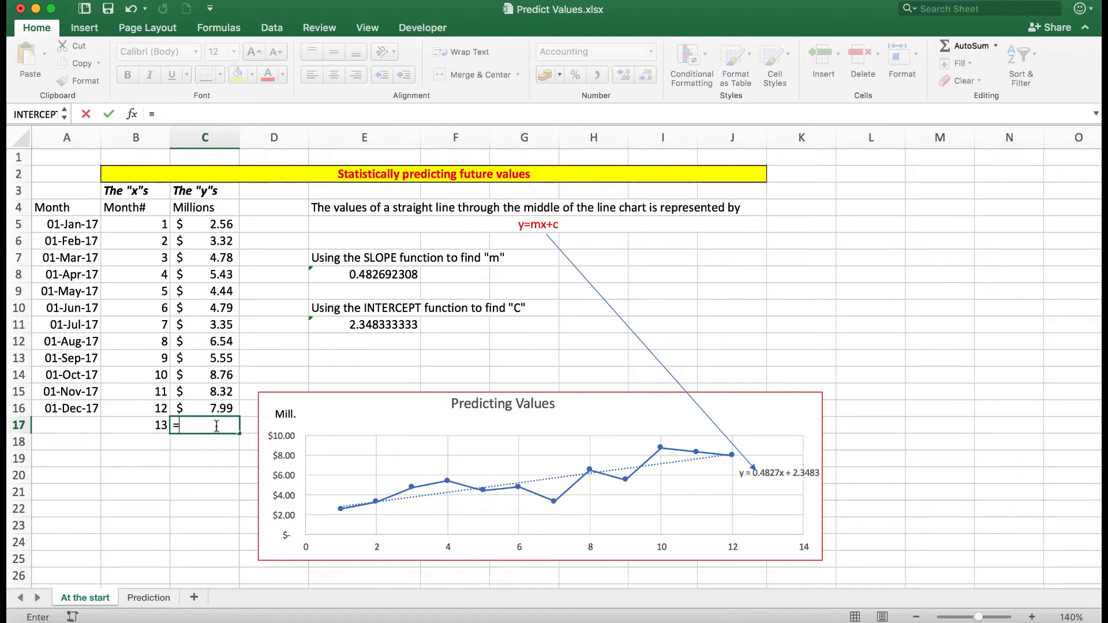
mouse_move(205, 240)
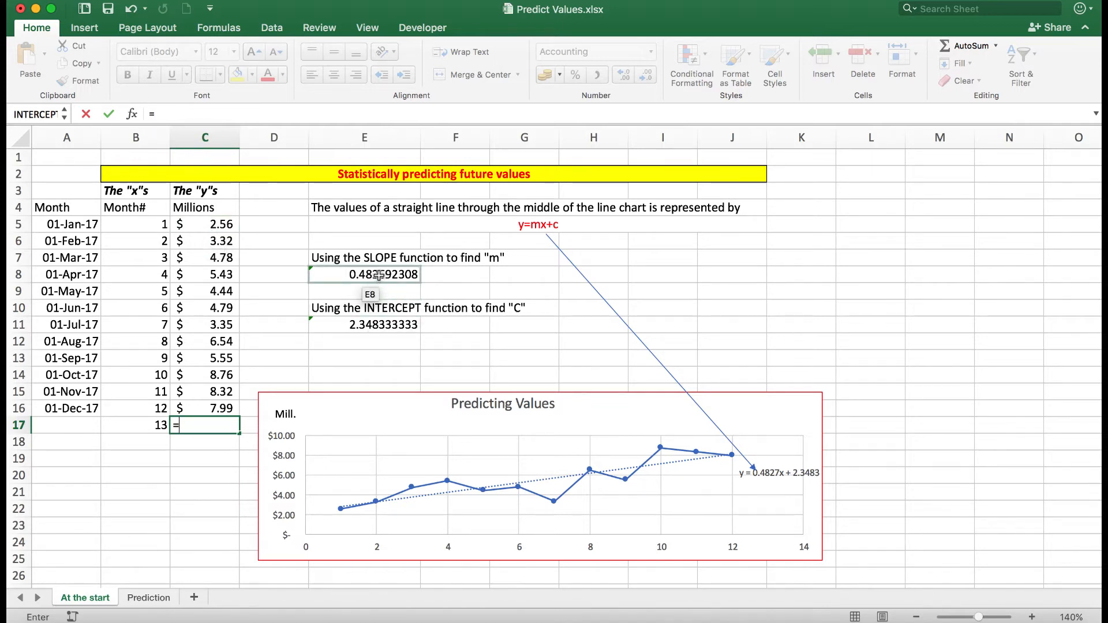
Build C17's formula as slope E8 times month B17 plus intercept E11
left_click(364, 274)
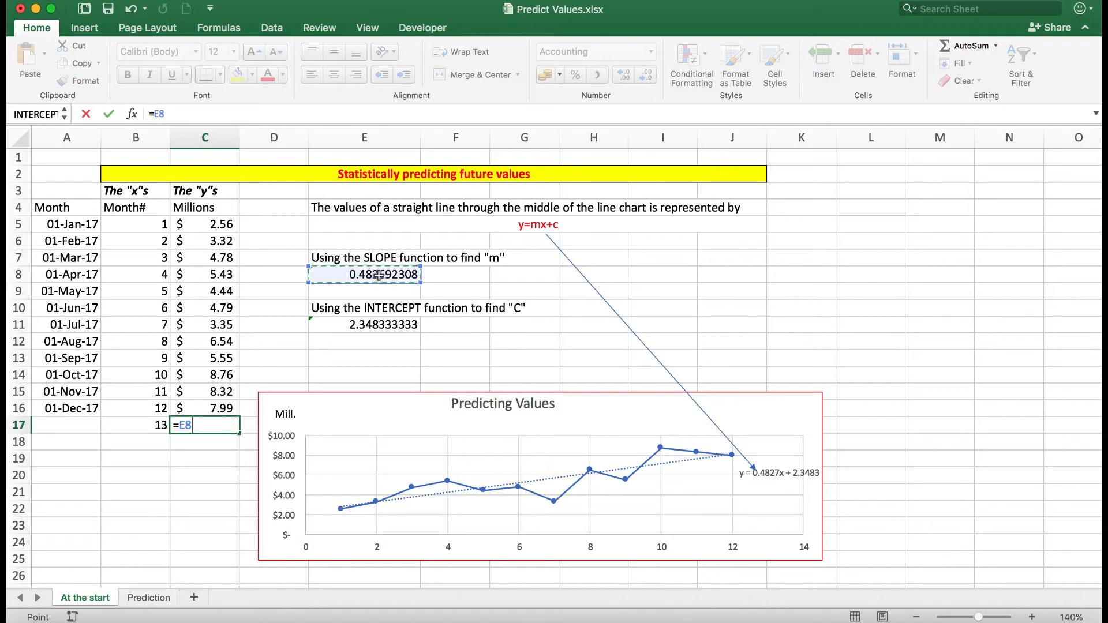
type("*")
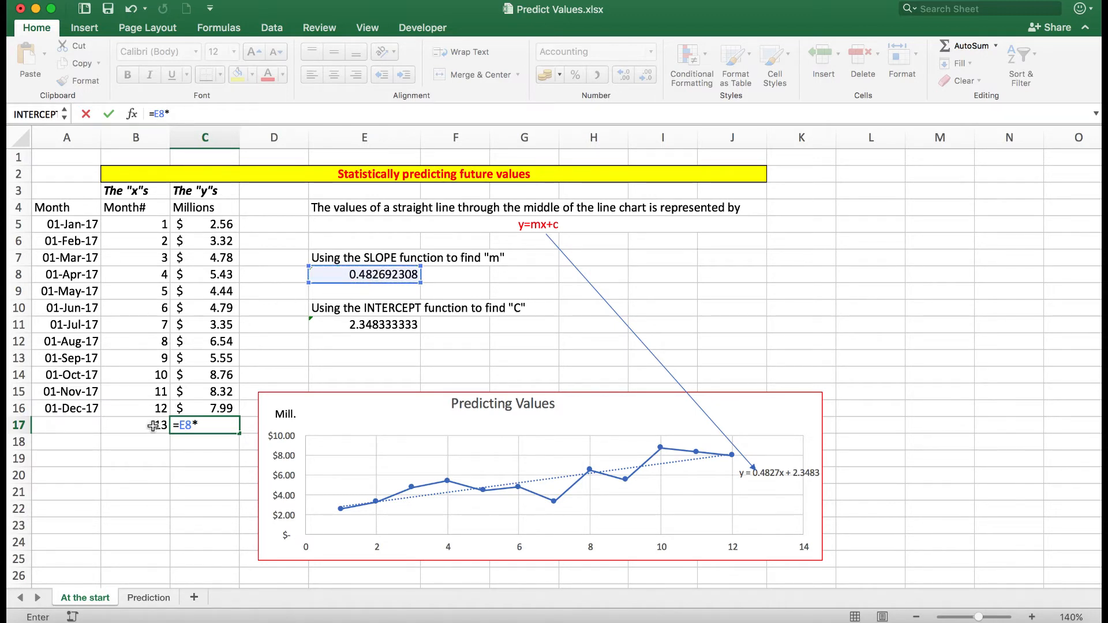
left_click(135, 425)
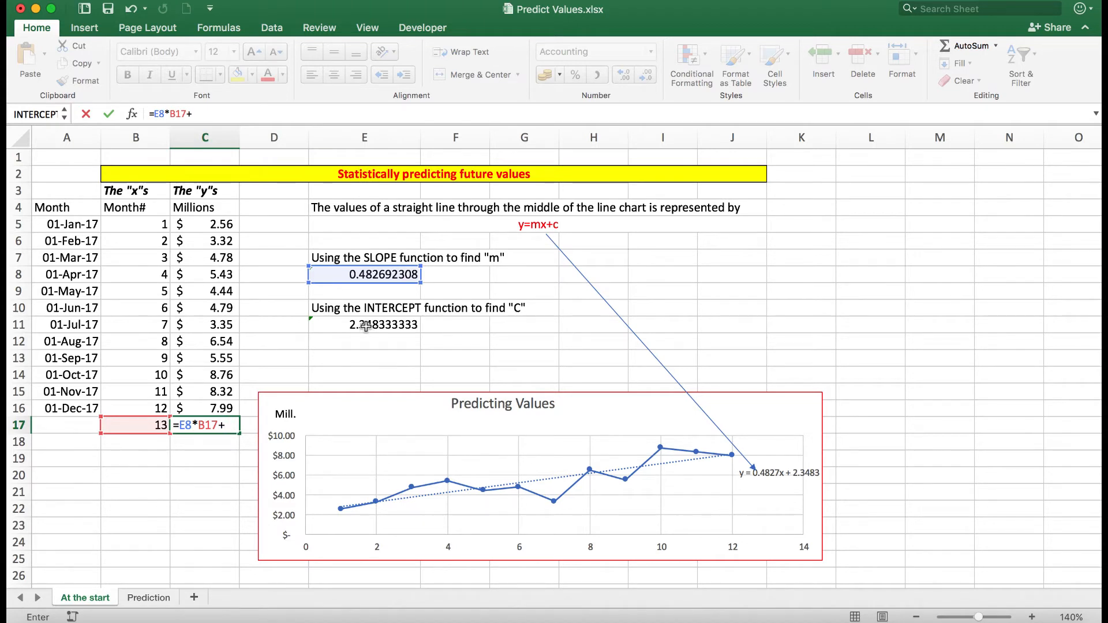
left_click(364, 325)
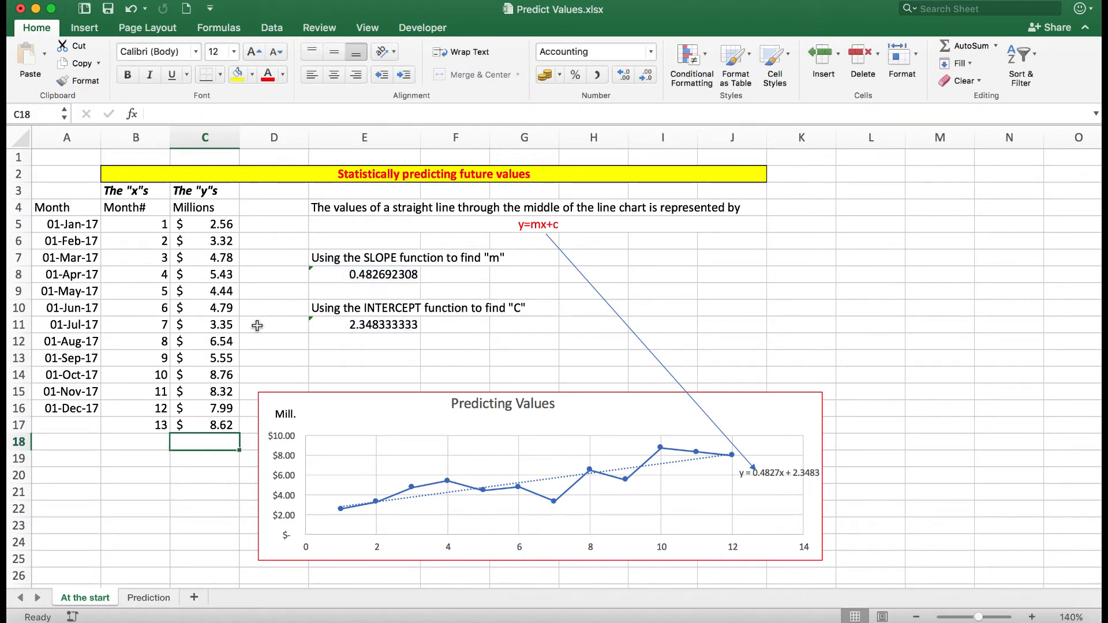
mouse_move(221, 439)
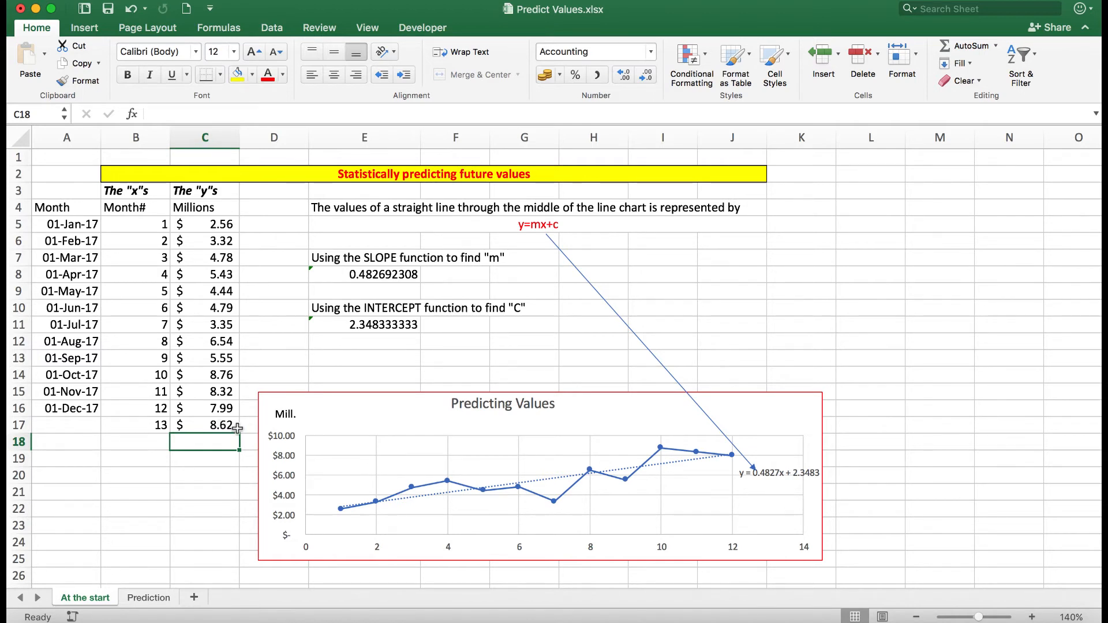
mouse_move(154, 438)
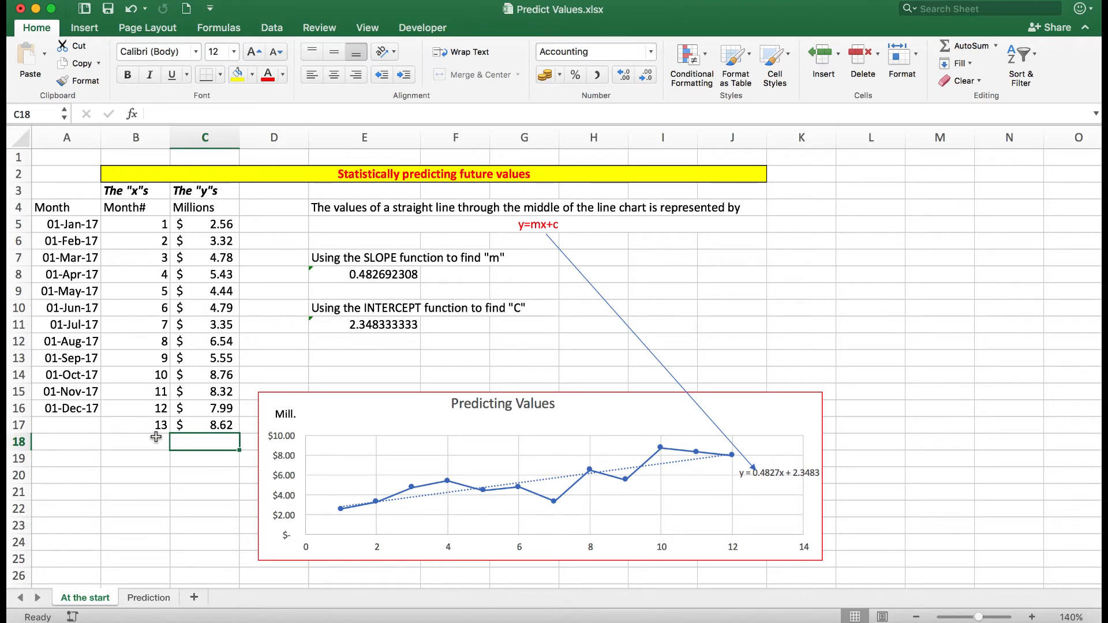
Fill the month numbers down as a series from 13 to 17
left_click(135, 425)
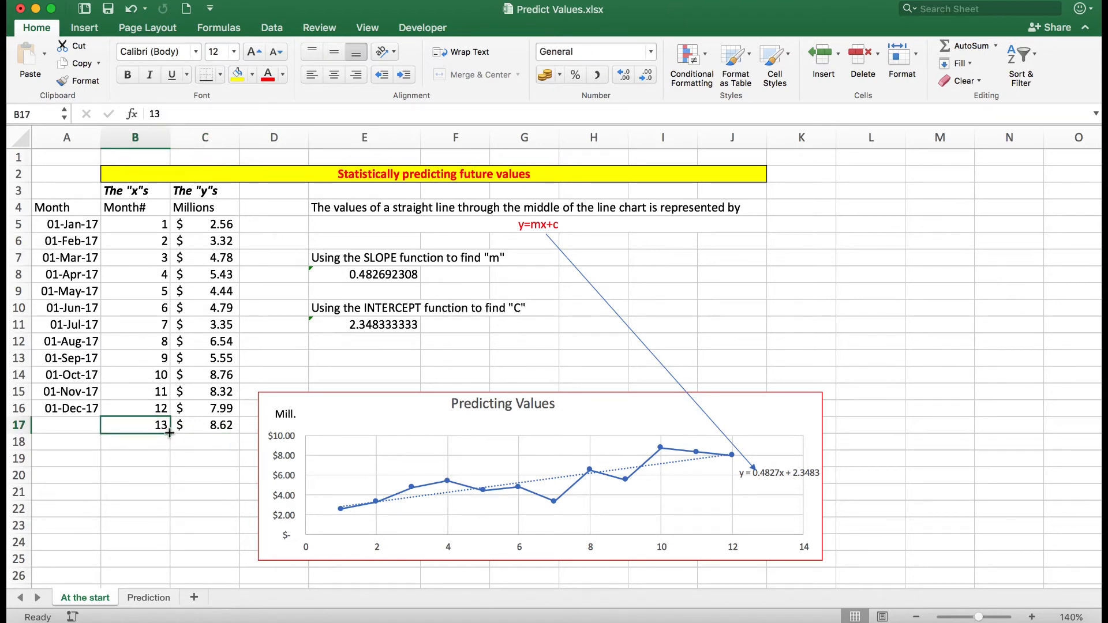
left_click_drag(168, 432, 168, 502)
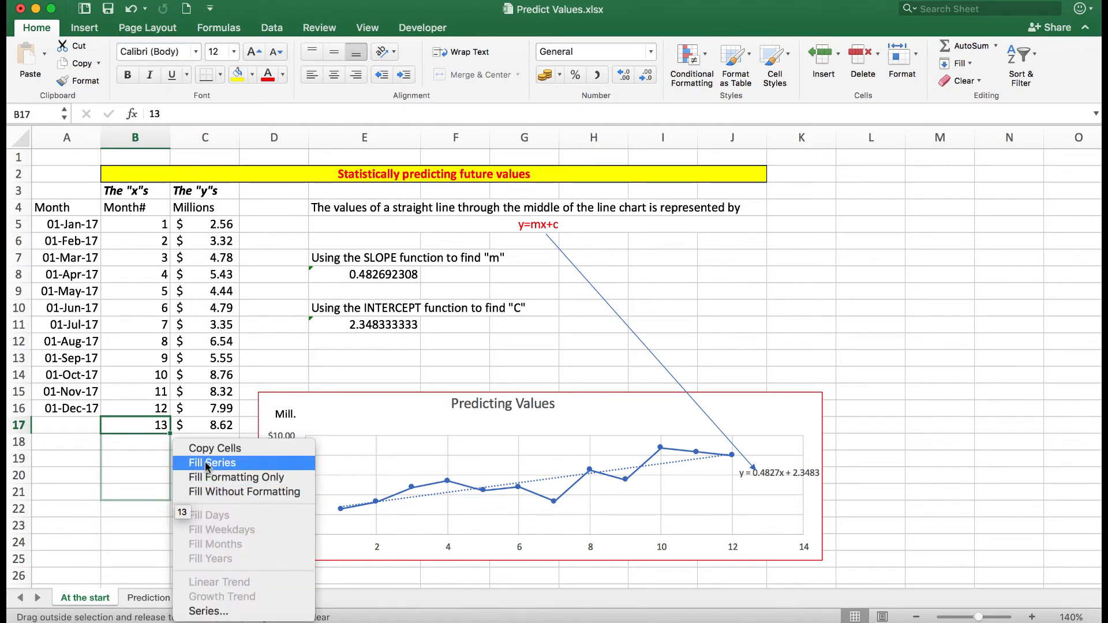
left_click(211, 462)
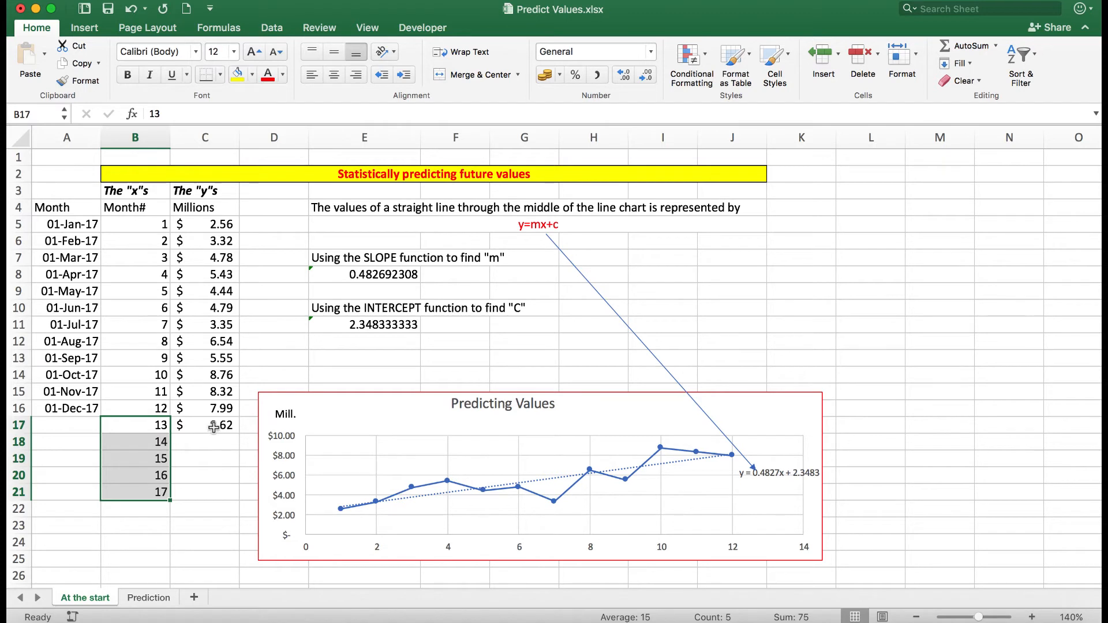
Copy the month 13 projection formula down to C21
left_click(204, 425)
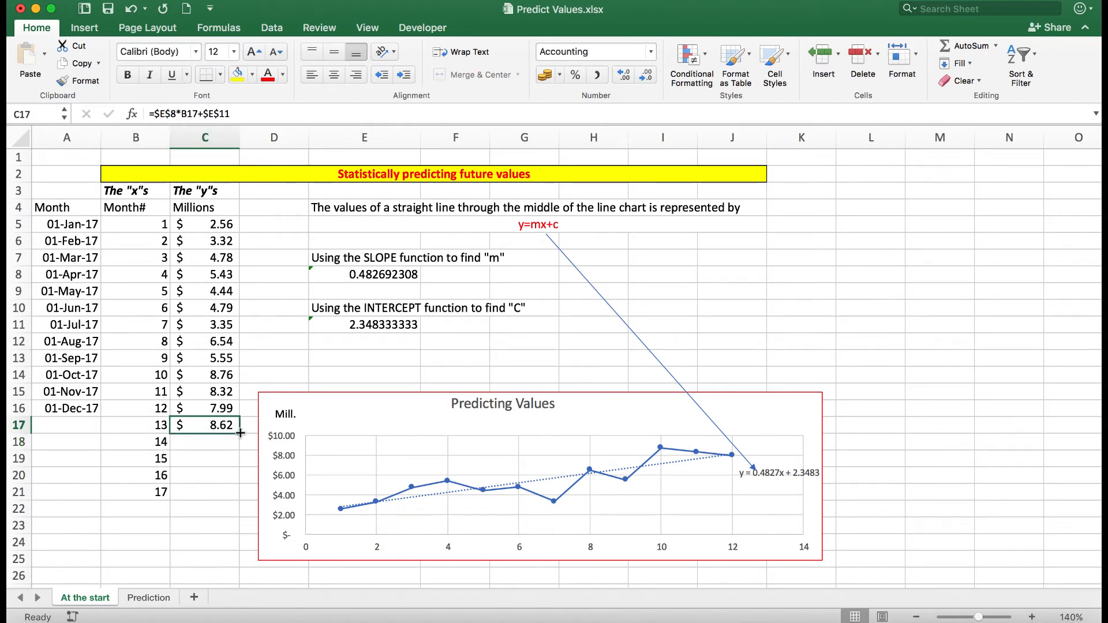
left_click_drag(239, 430, 205, 493)
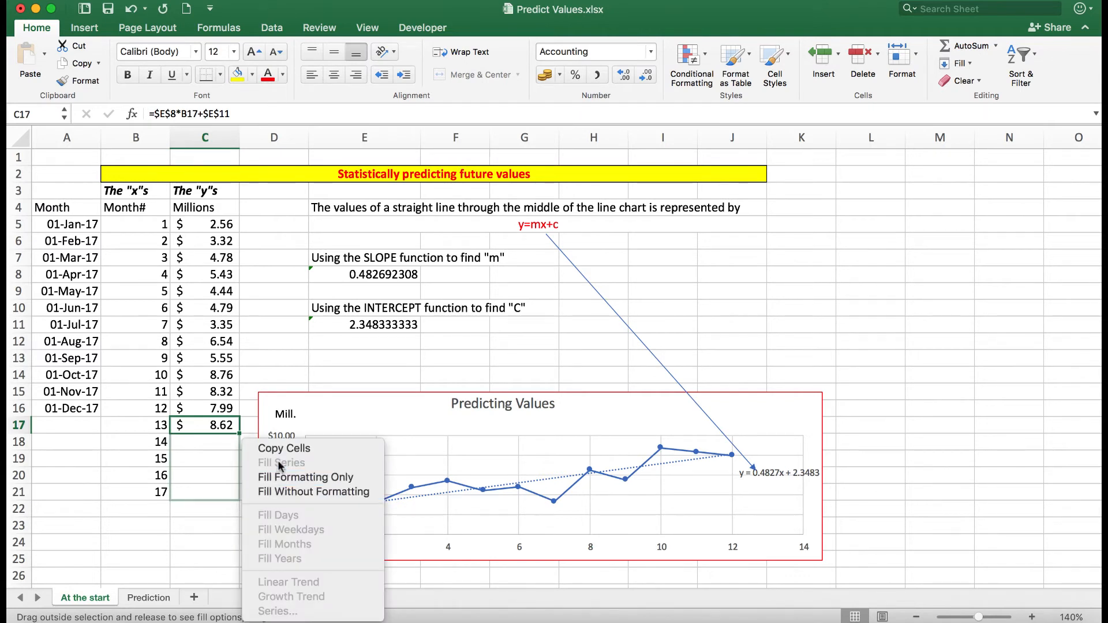
left_click(283, 448)
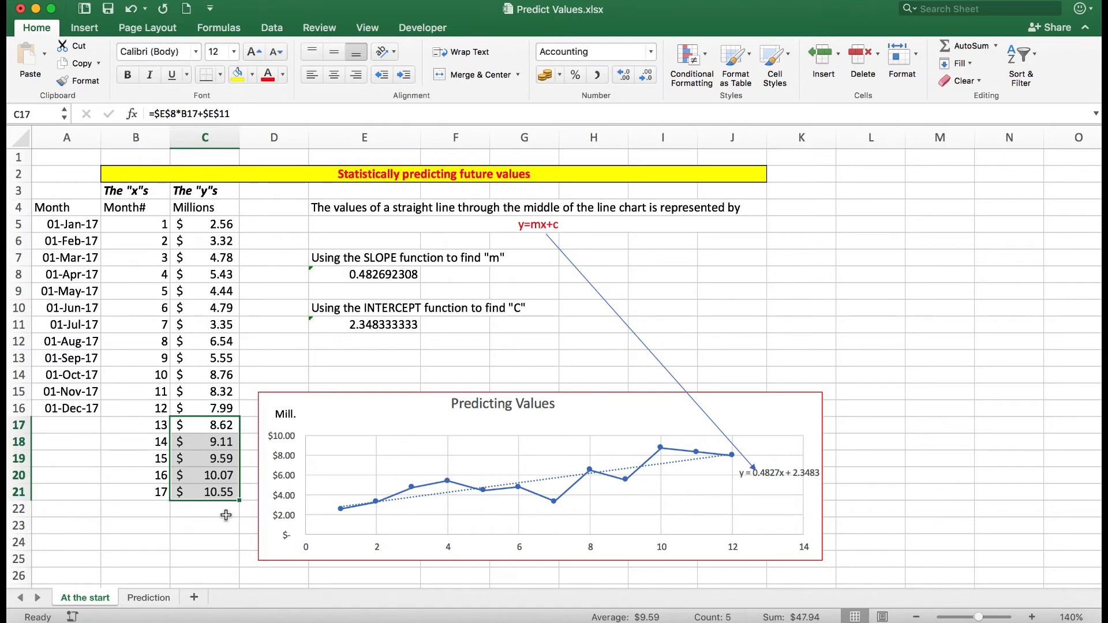
mouse_move(215, 425)
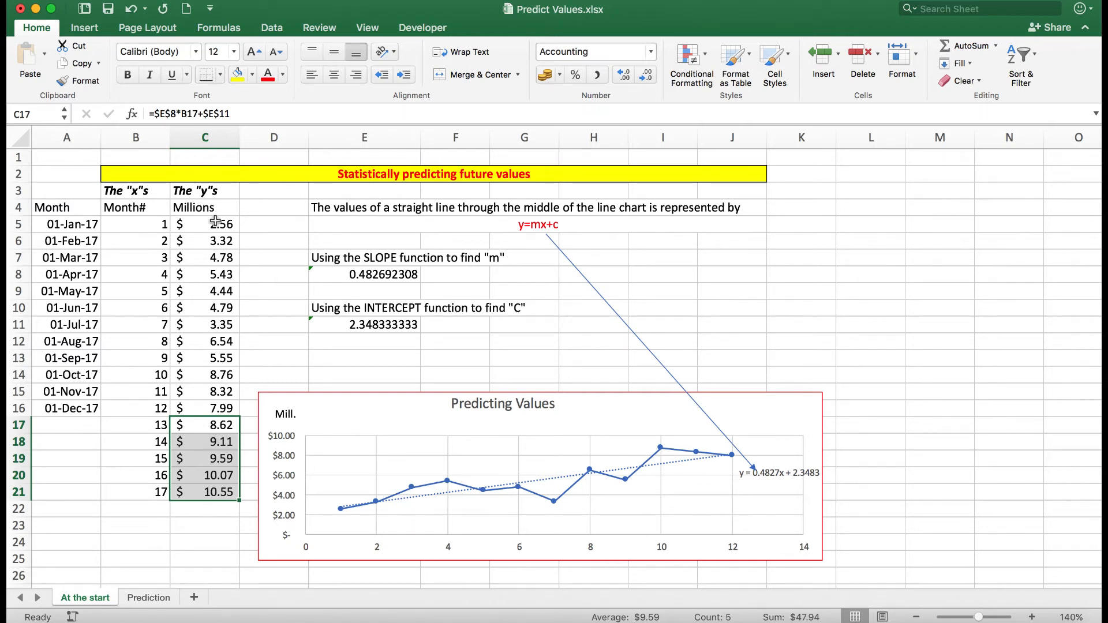
mouse_move(226, 286)
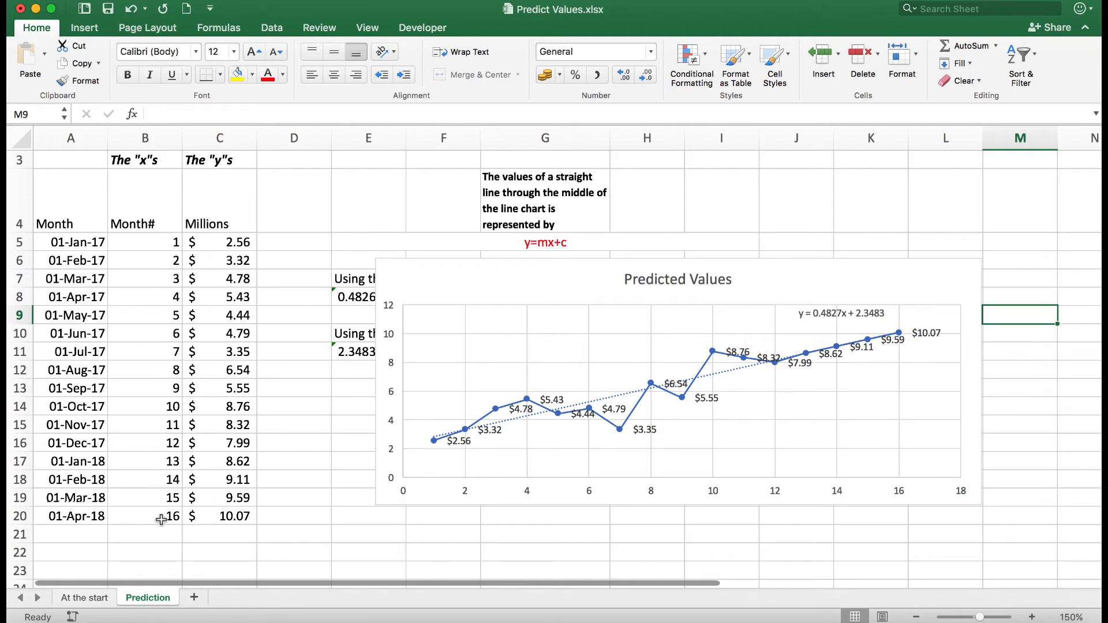
mouse_move(432, 459)
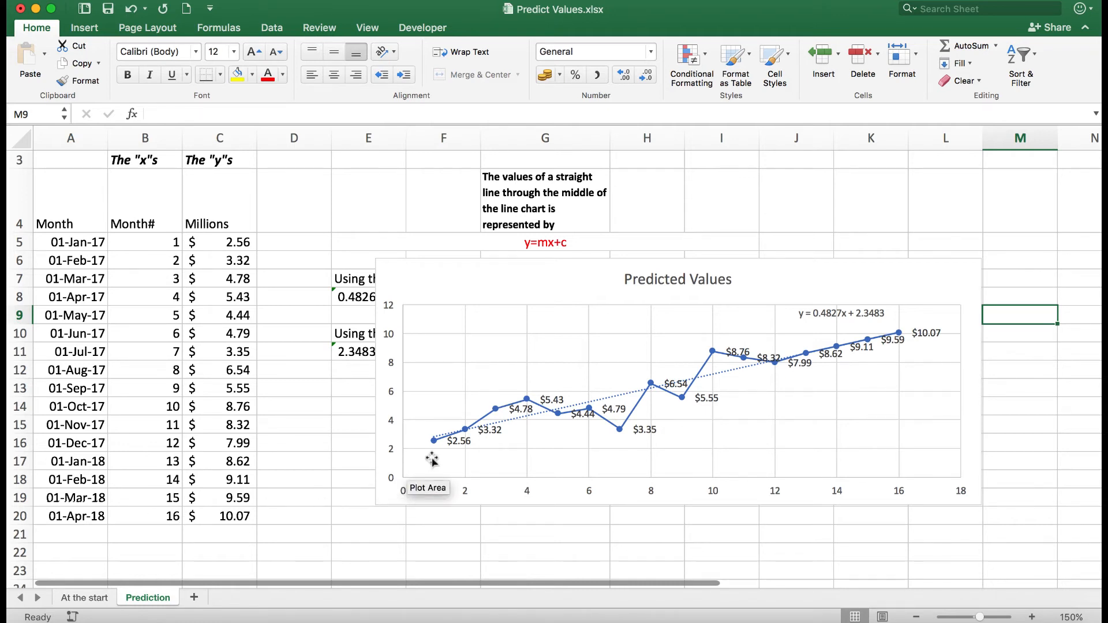
mouse_move(484, 424)
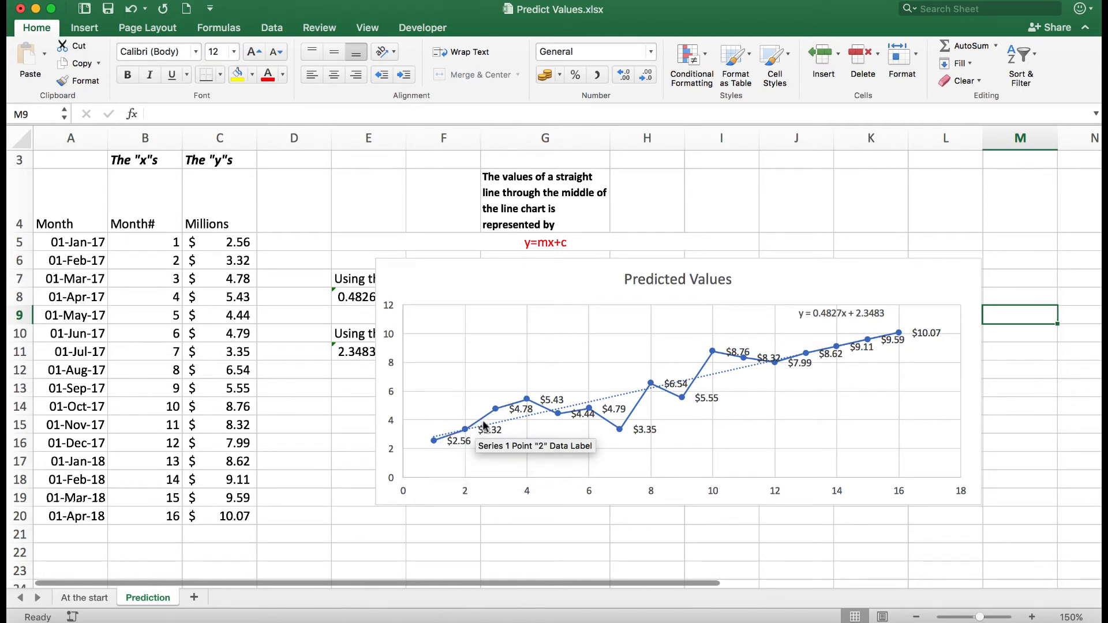
mouse_move(484, 421)
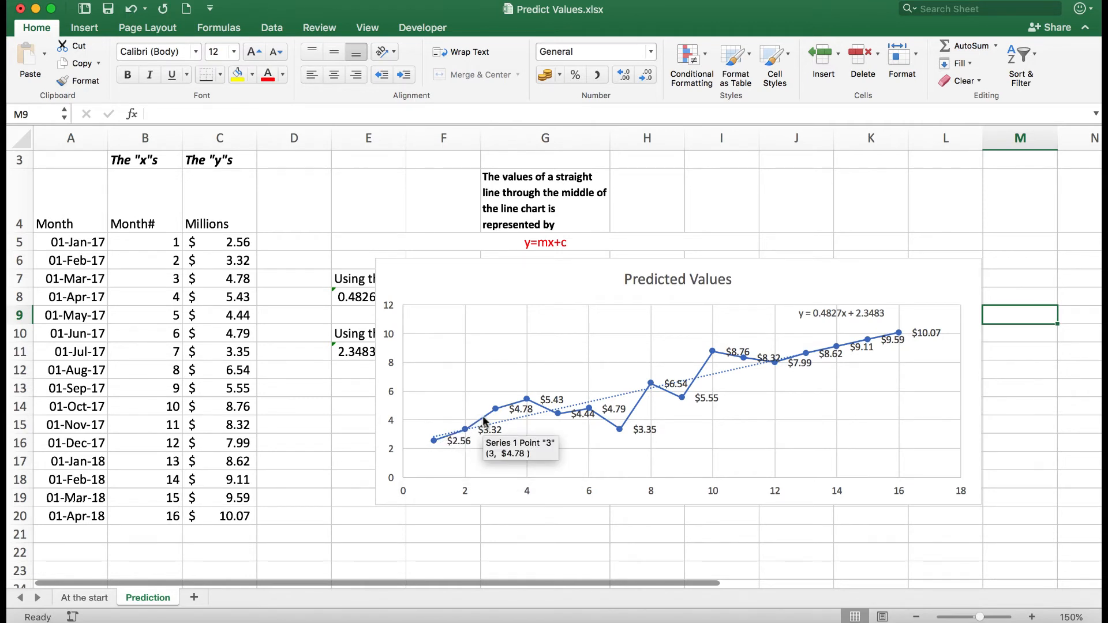
Bring up the options for the Prediction sheet chart's data series
right_click(485, 422)
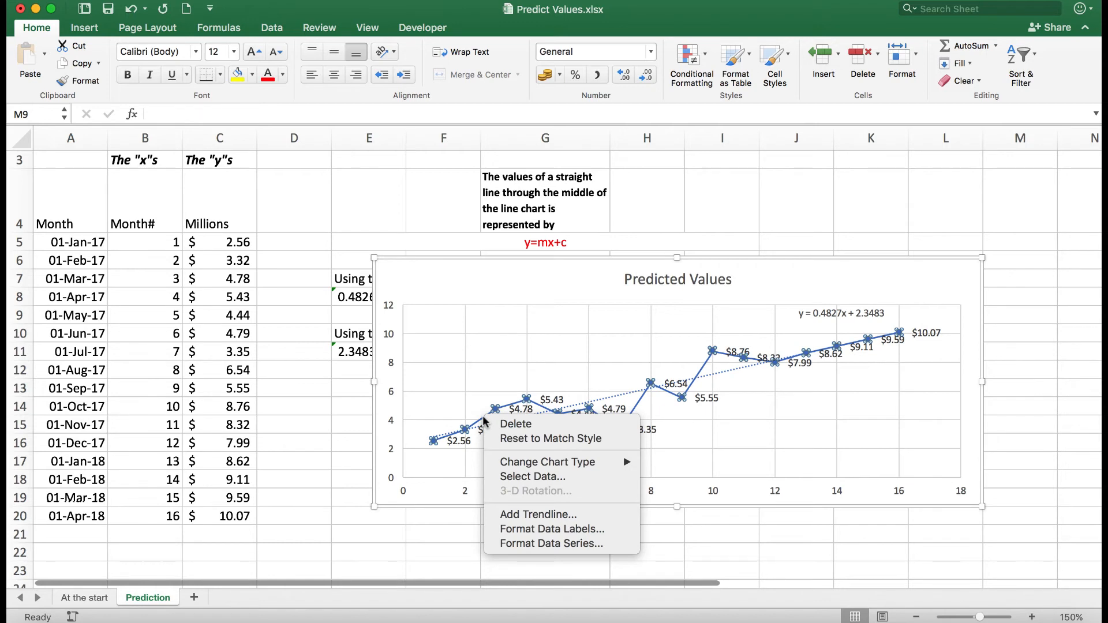
mouse_move(475, 388)
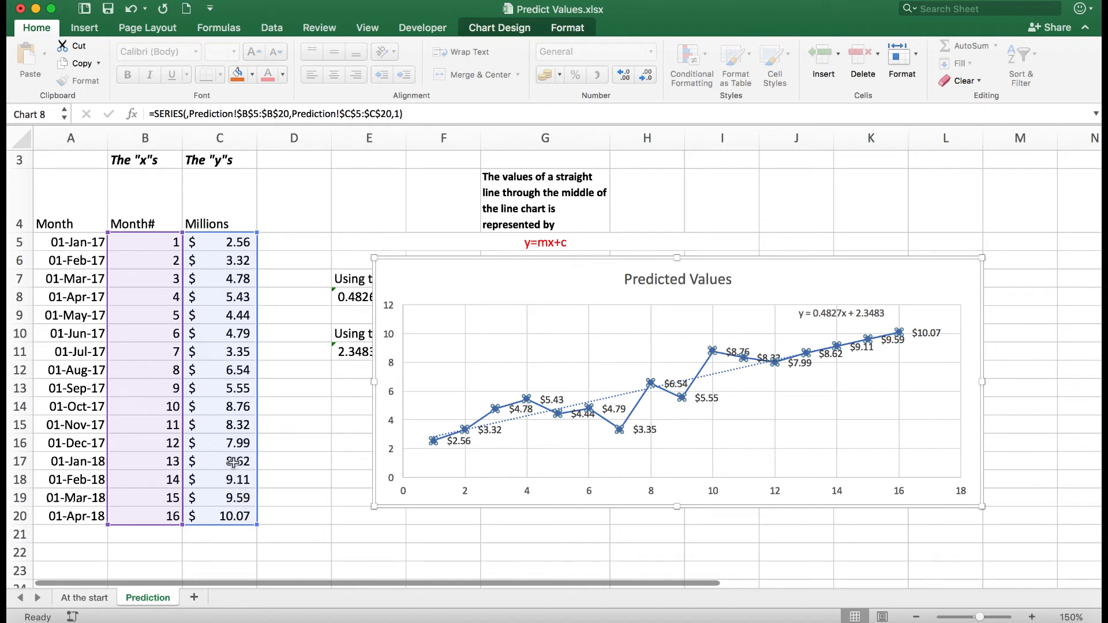
mouse_move(863, 346)
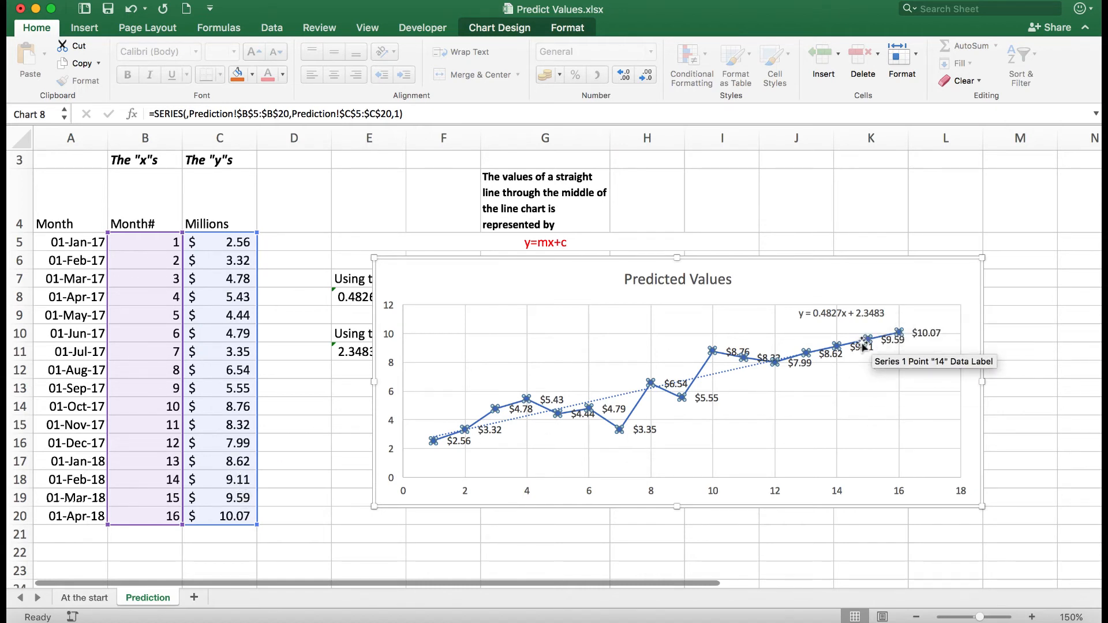
mouse_move(599, 415)
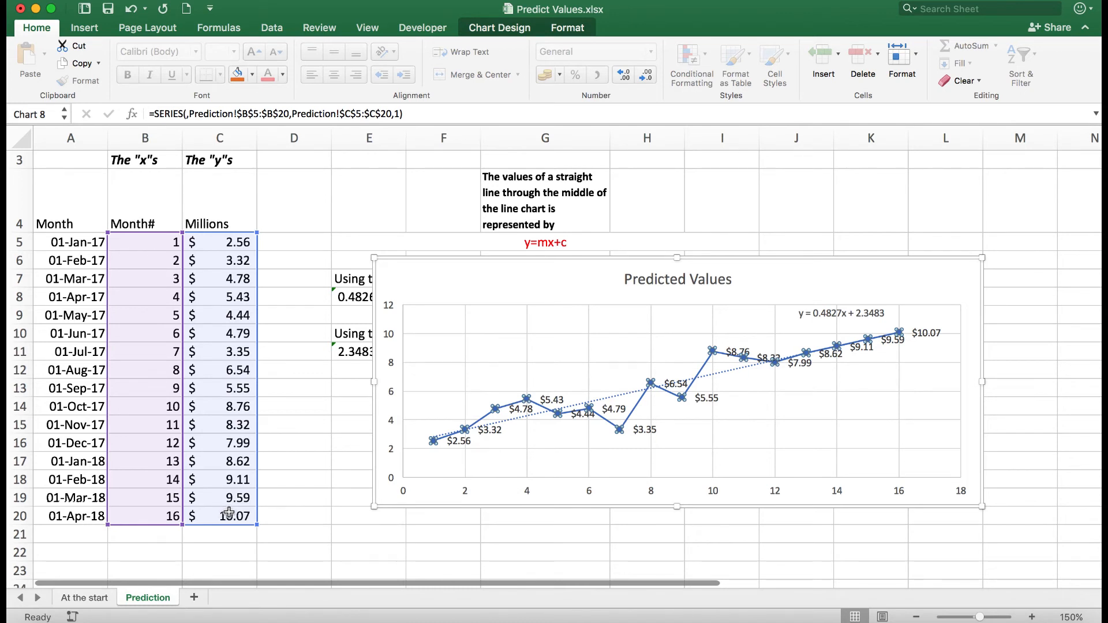
mouse_move(841, 324)
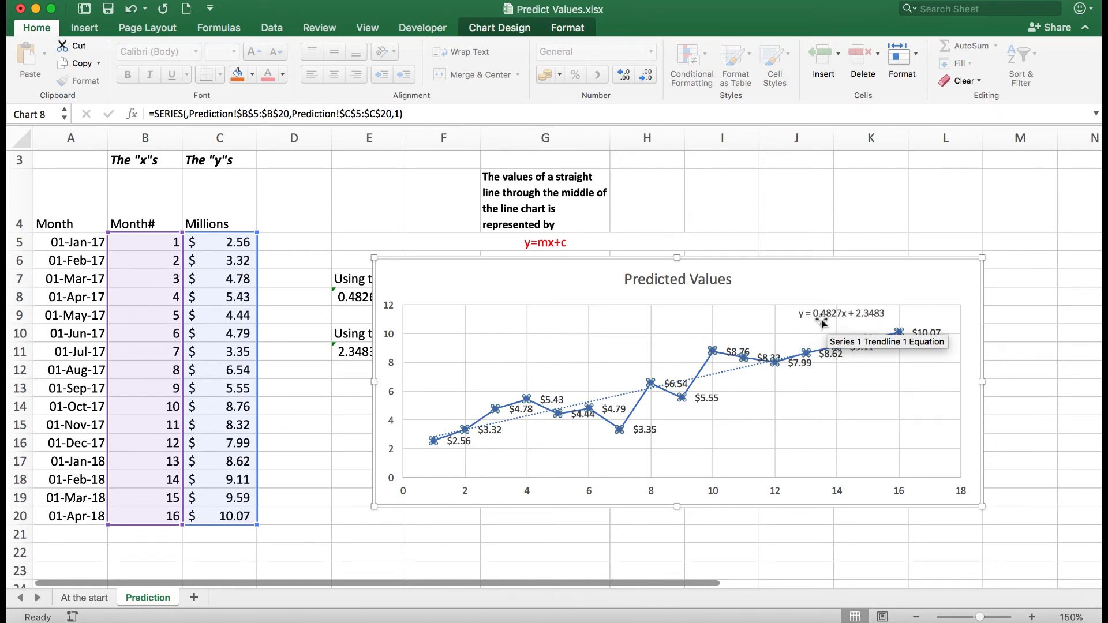
mouse_move(754, 368)
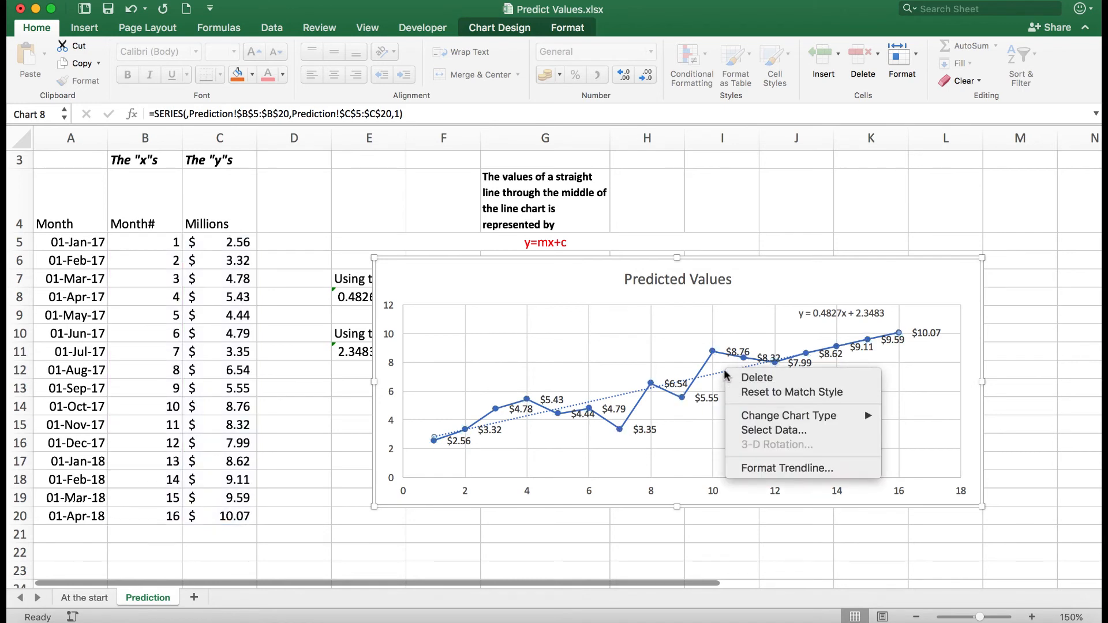
mouse_move(787, 468)
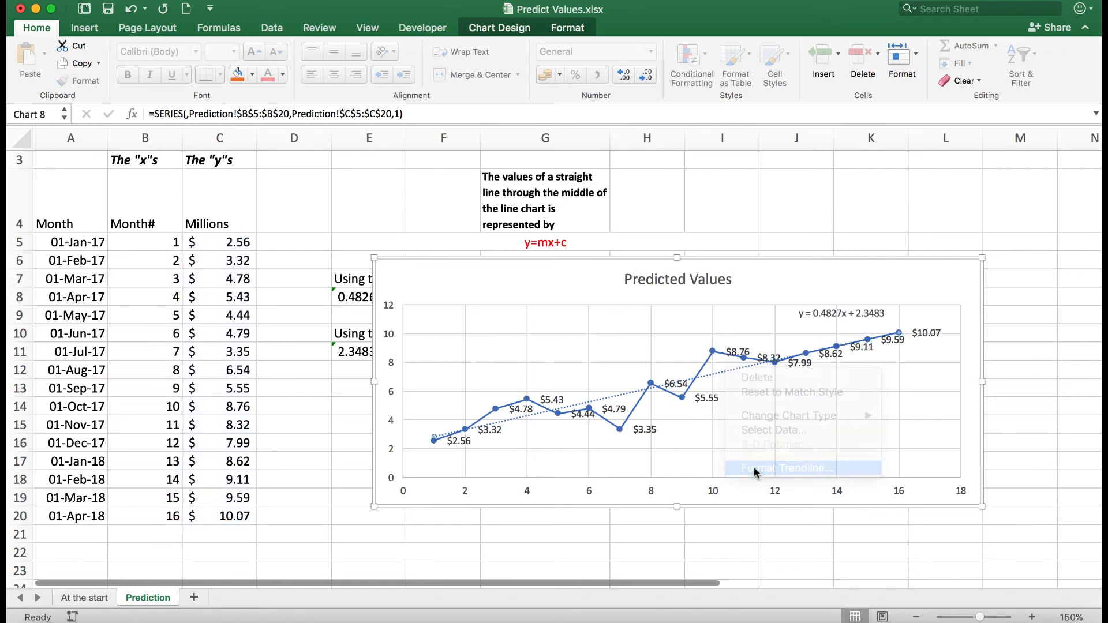
left_click(787, 469)
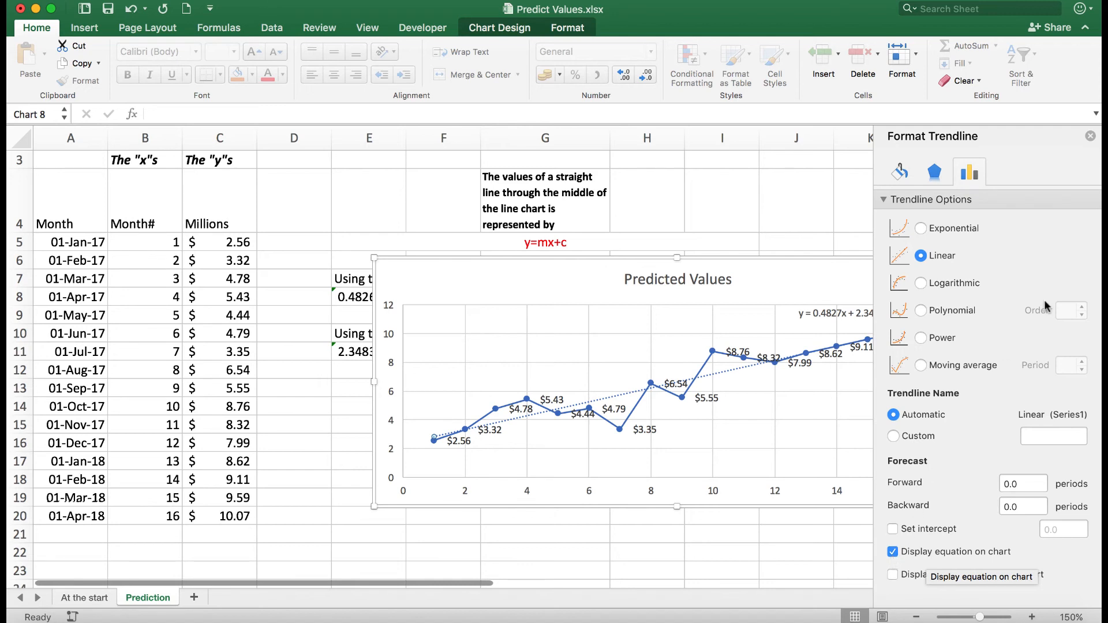
left_click(1090, 136)
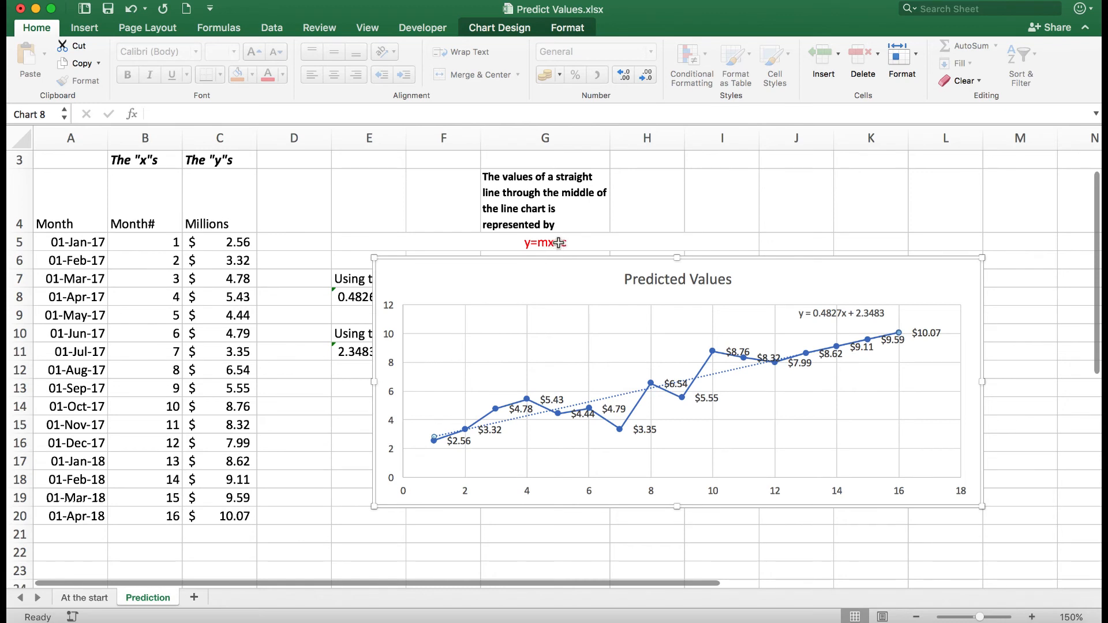
mouse_move(207, 161)
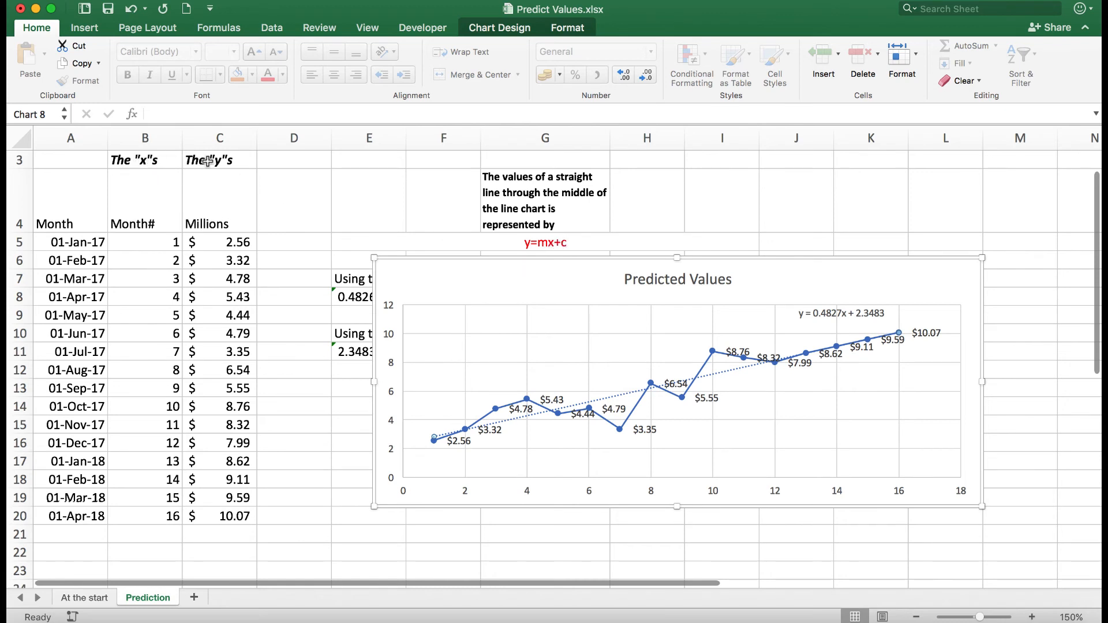
mouse_move(953, 278)
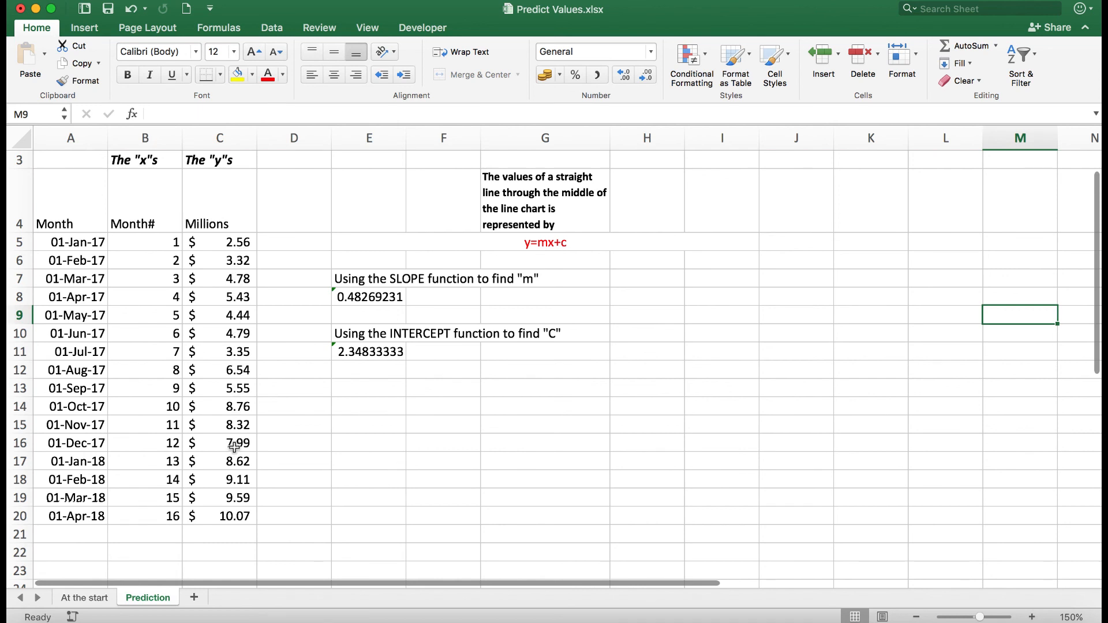
mouse_move(234, 517)
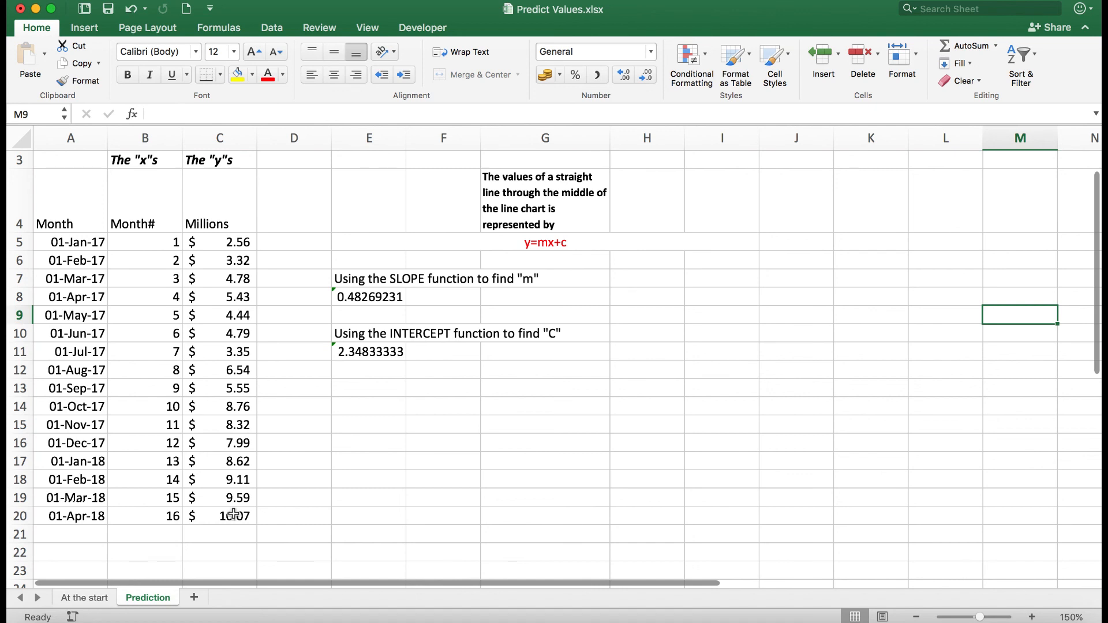
left_click(220, 517)
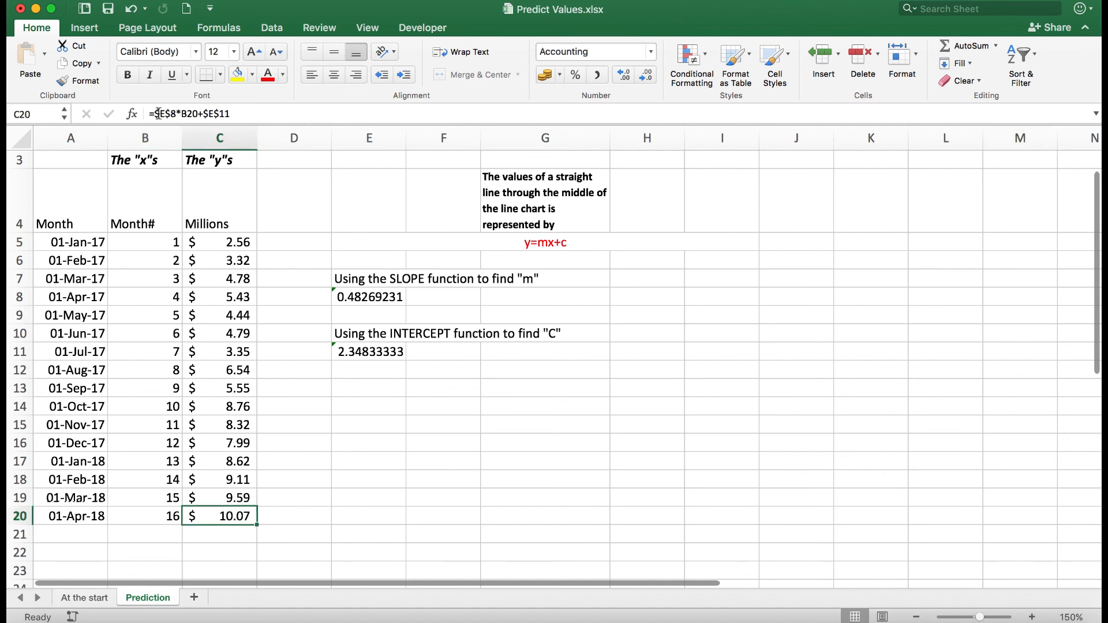
mouse_move(219, 113)
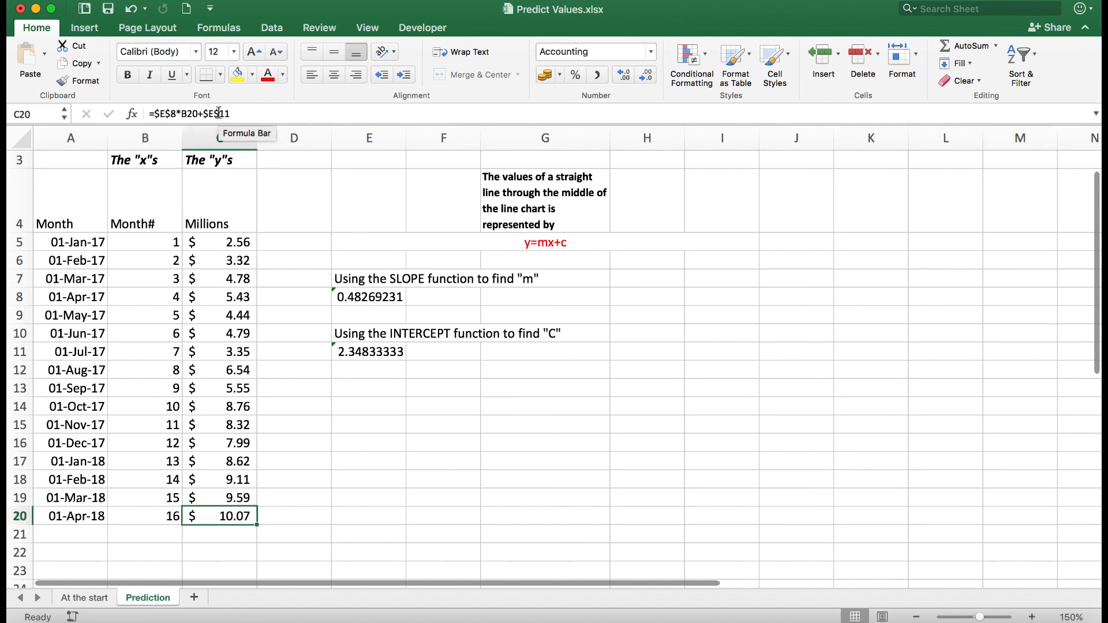